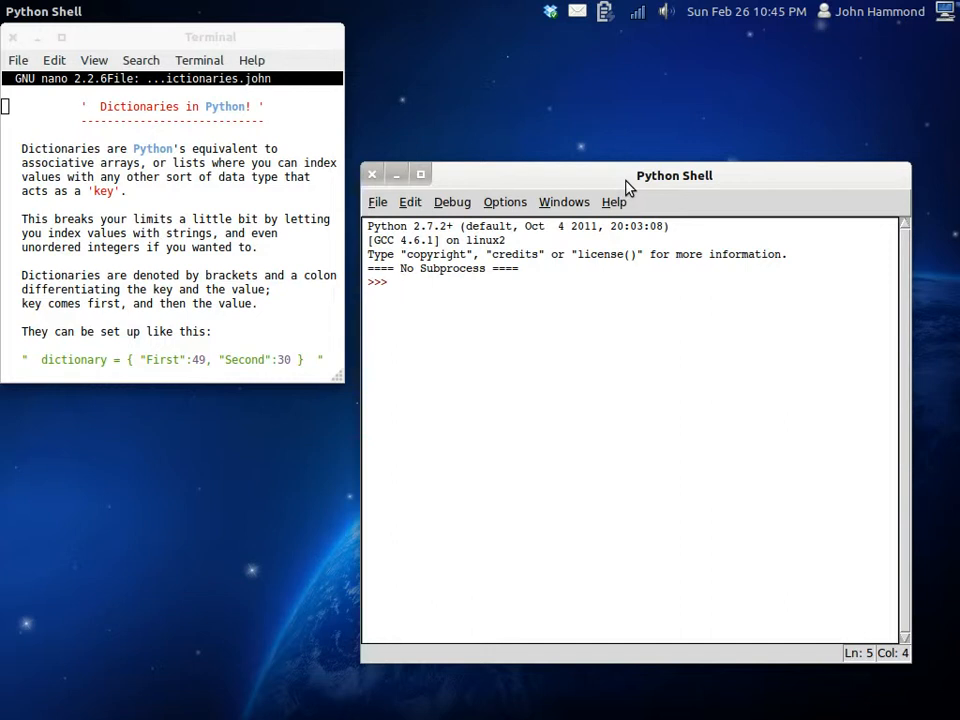
# Run dictionary = { "key_one" : 27, "key_two" : 10, "rhubarb_pie" : 9187 } at the prompt.
pyautogui.write('d')
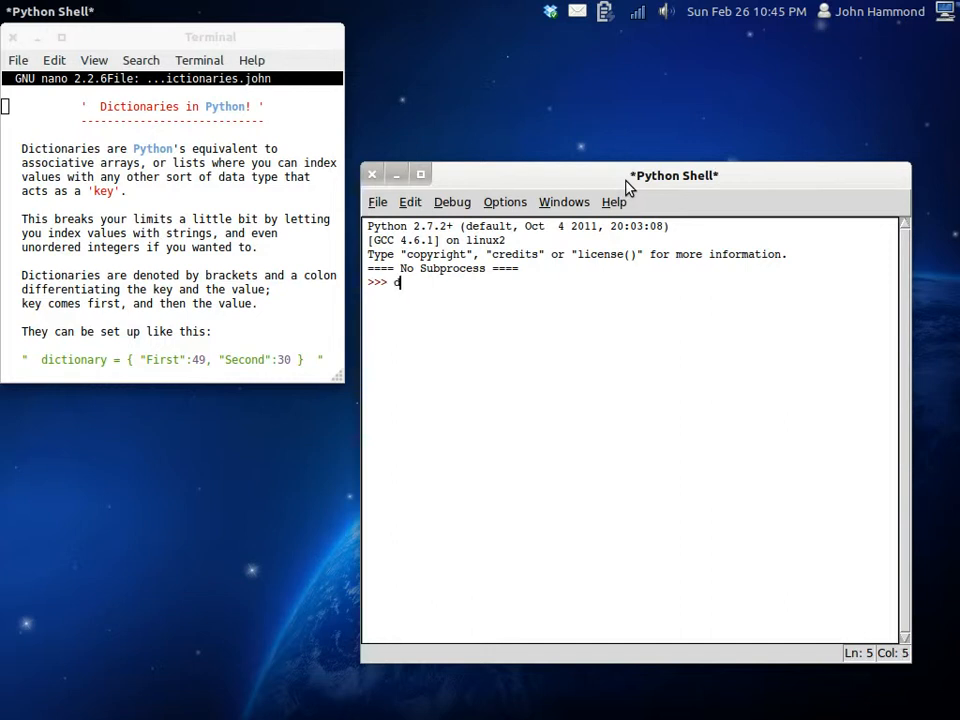
pyautogui.write('ictio')
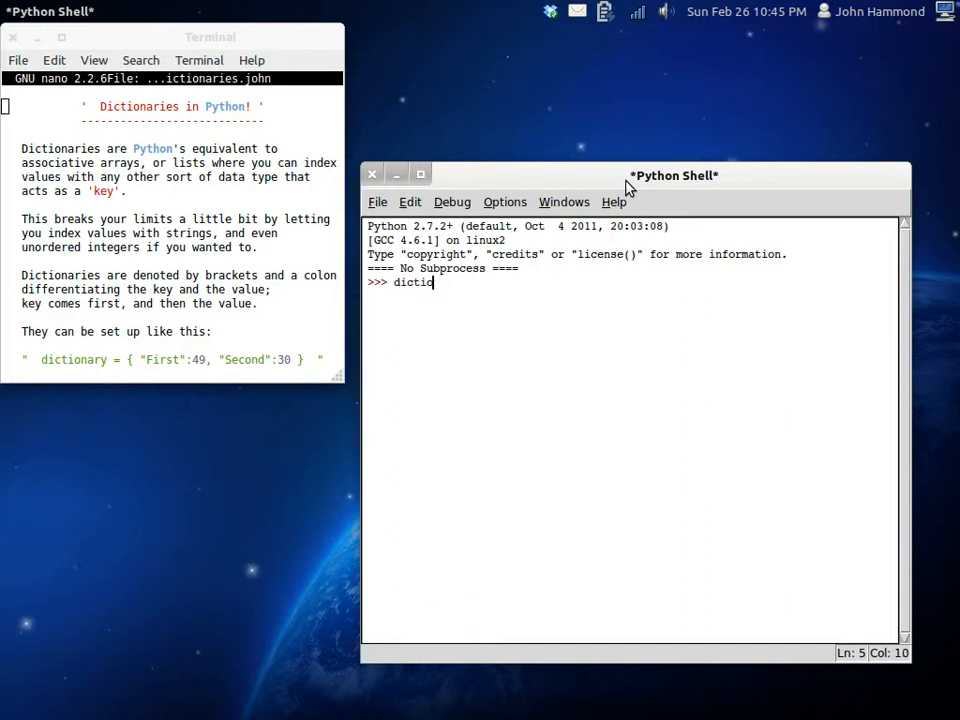
pyautogui.write('nary')
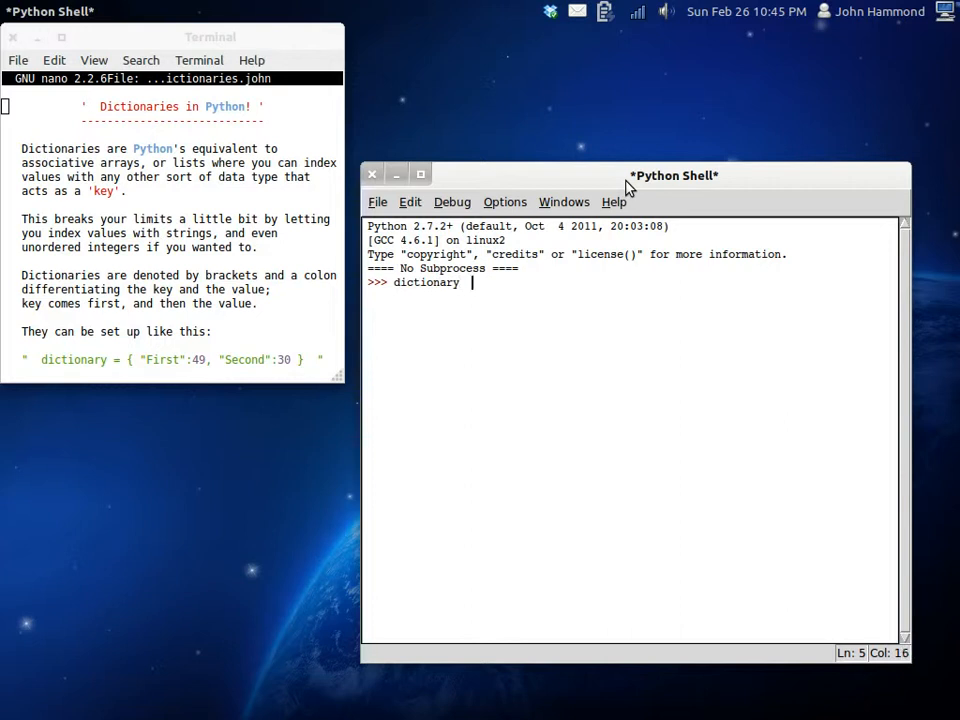
pyautogui.write('=')
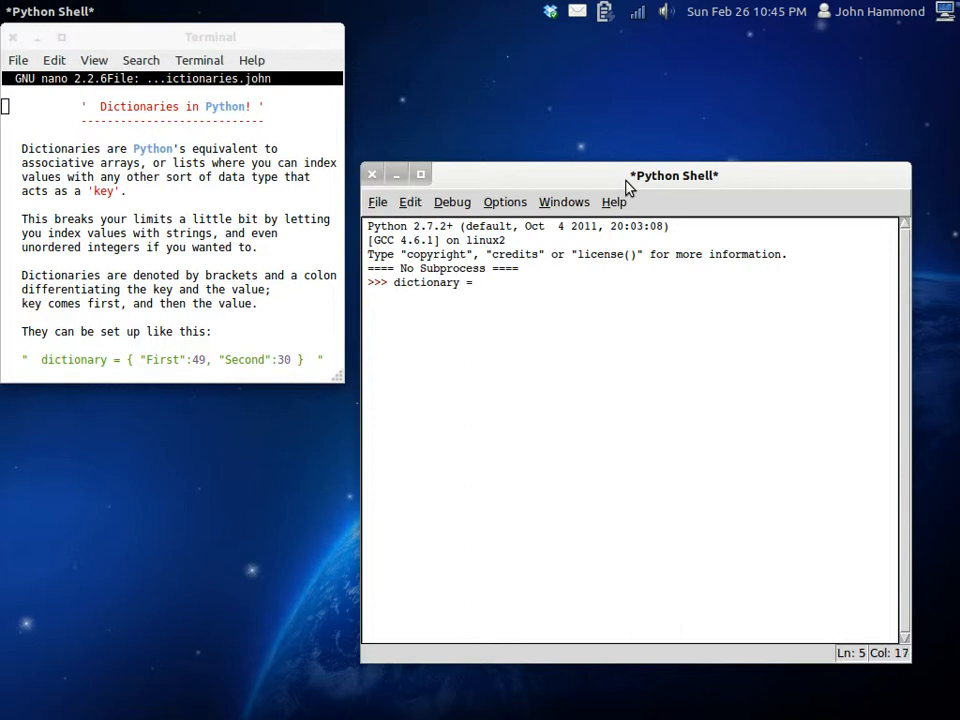
pyautogui.write('{}')
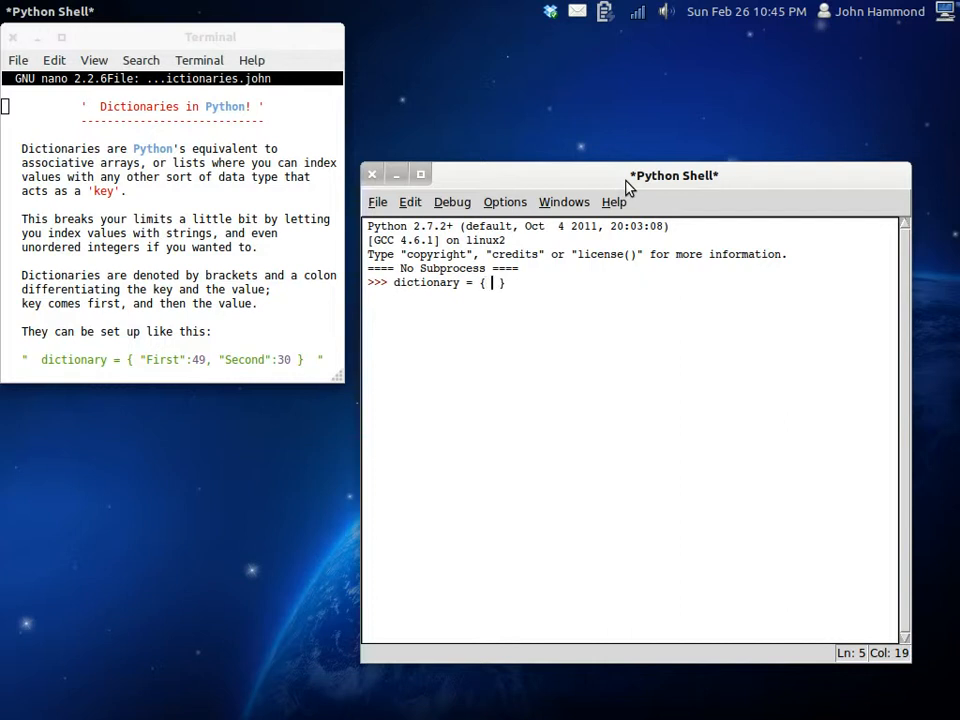
pyautogui.write('"key_one')
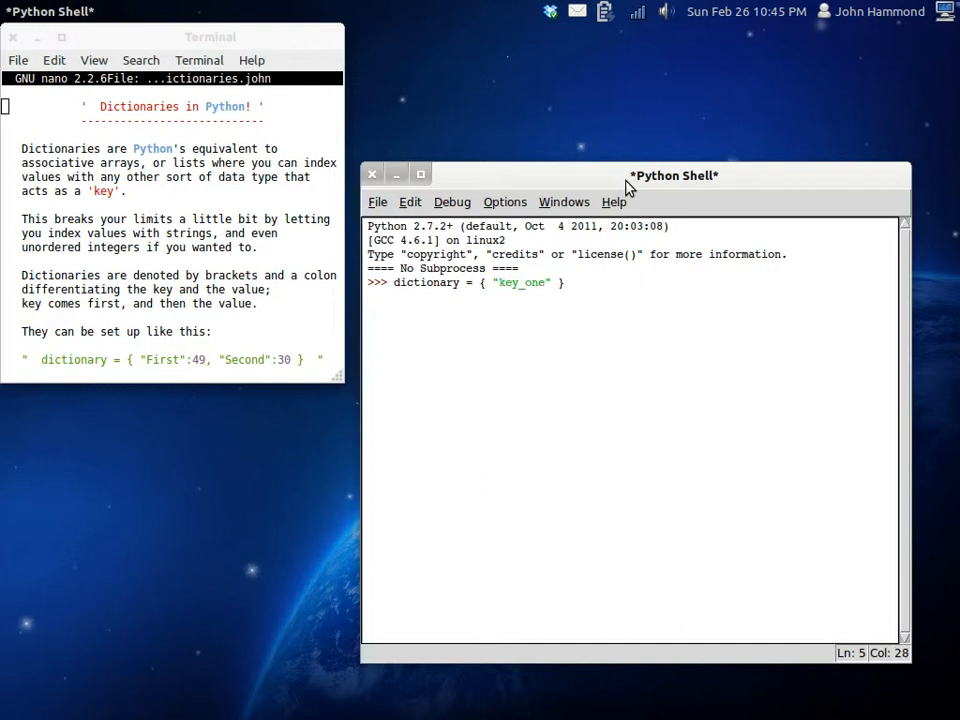
pyautogui.write(':')
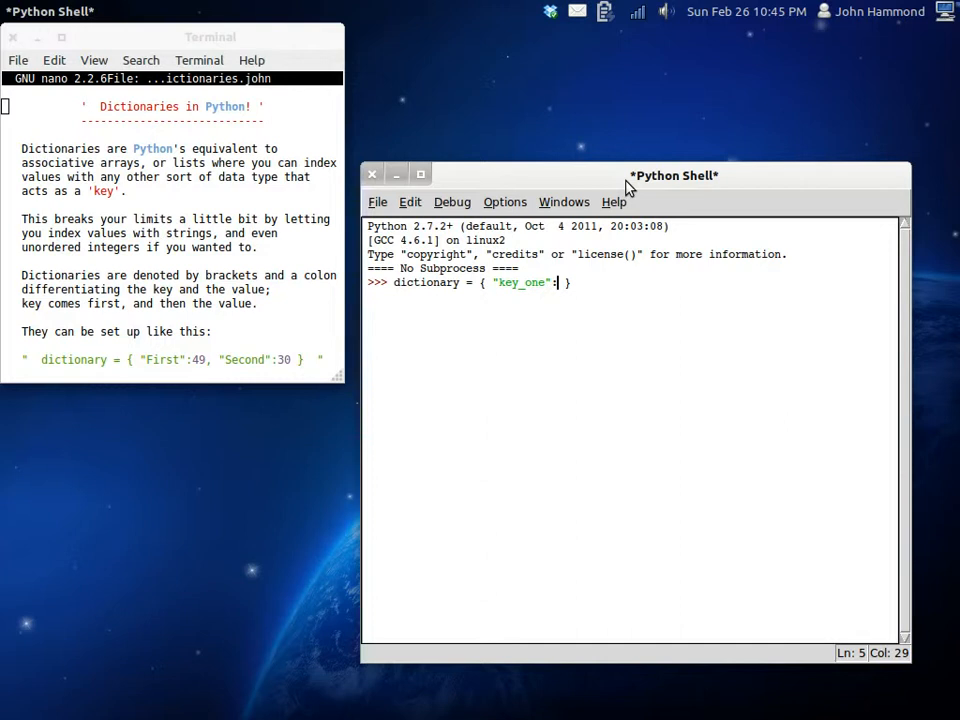
pyautogui.write(':')
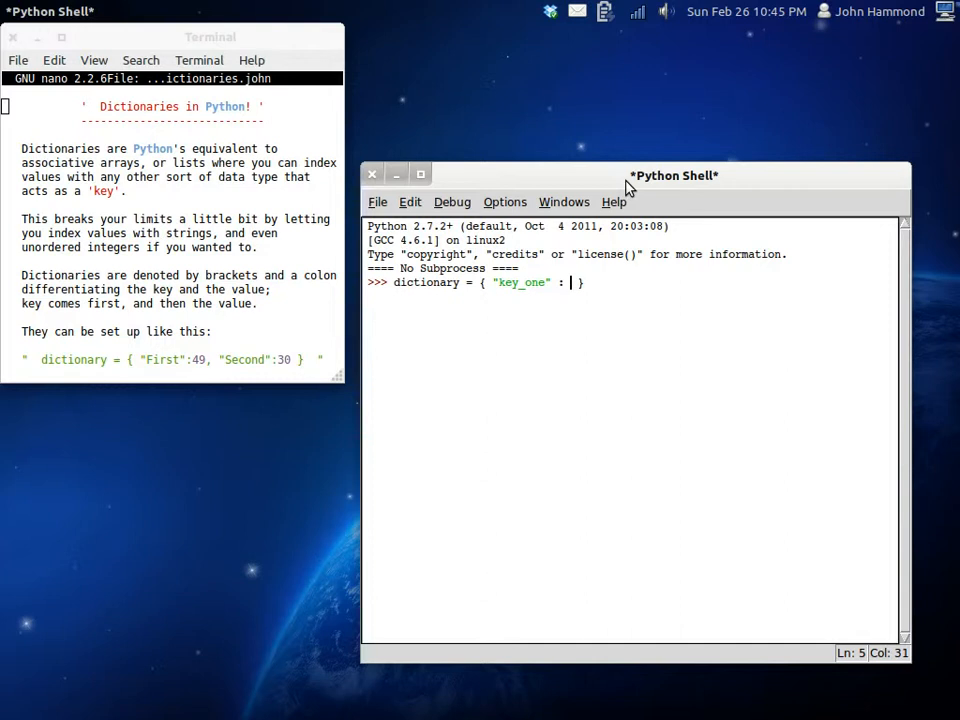
pyautogui.write('27,')
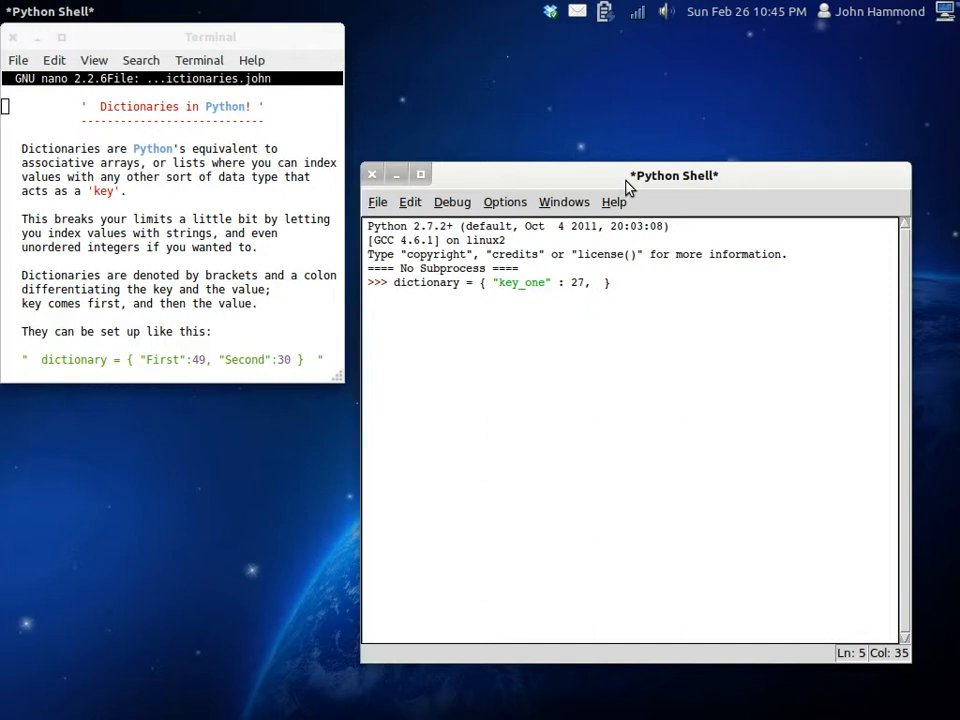
pyautogui.write('""')
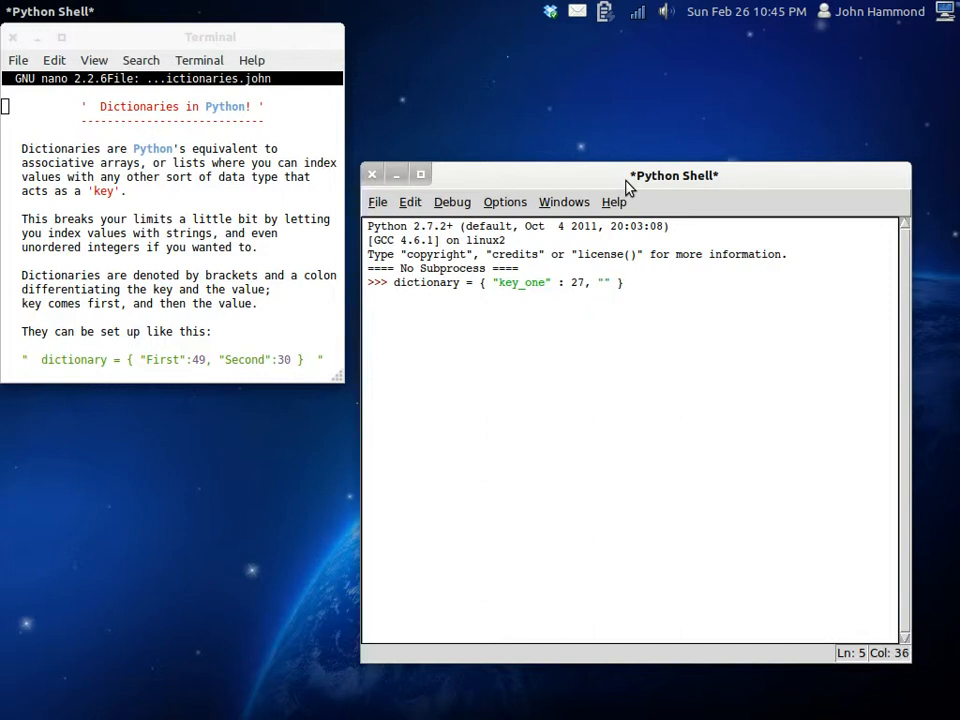
pyautogui.write('key_one')
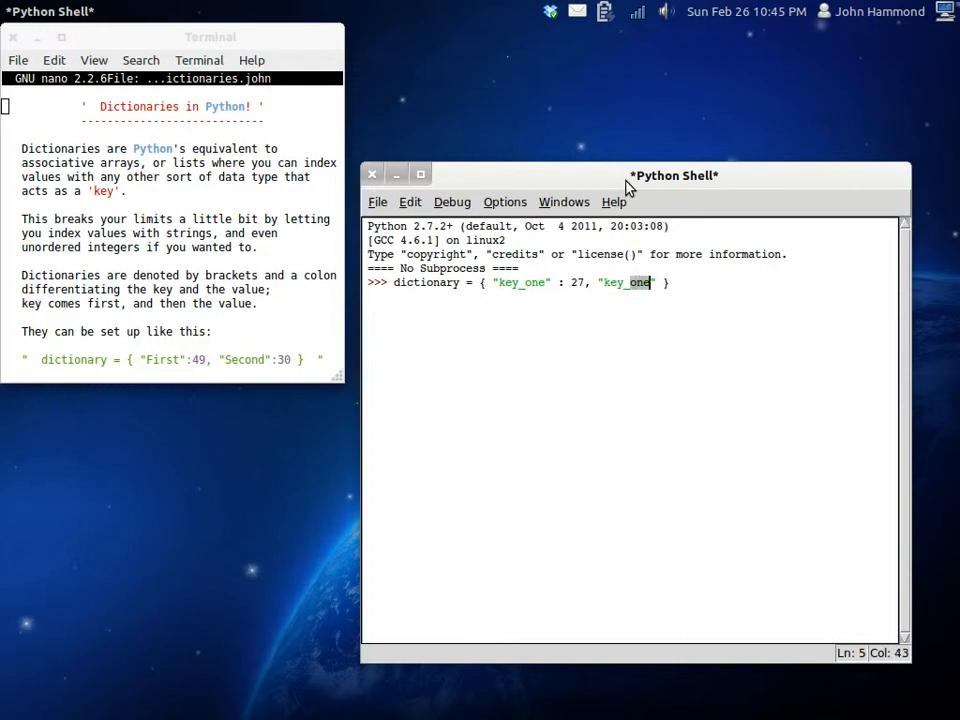
pyautogui.write('two')
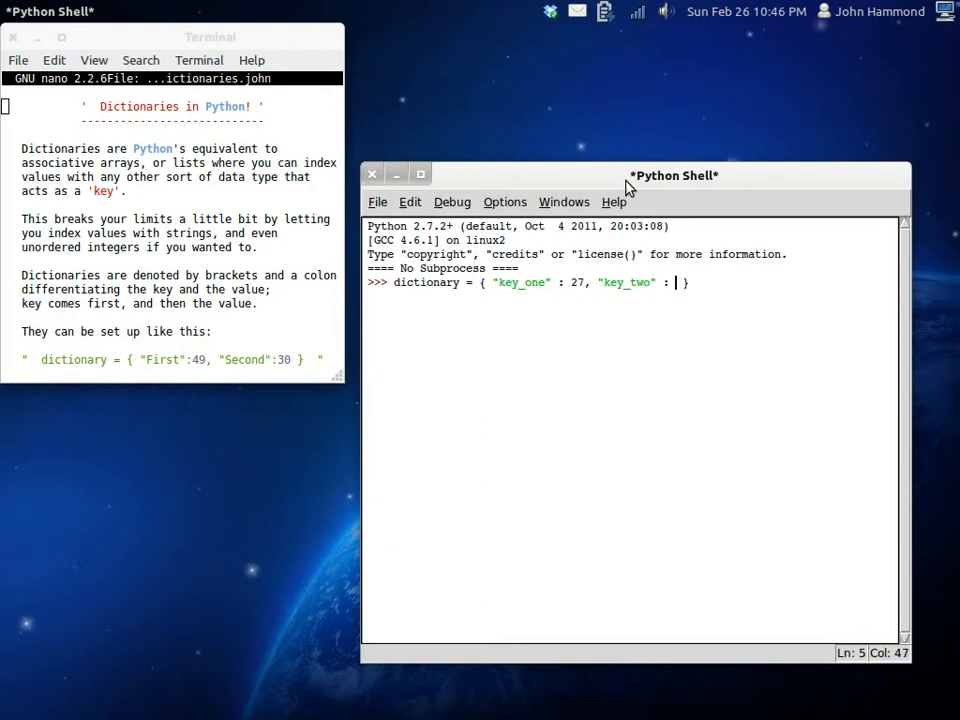
pyautogui.write('10, "ap')
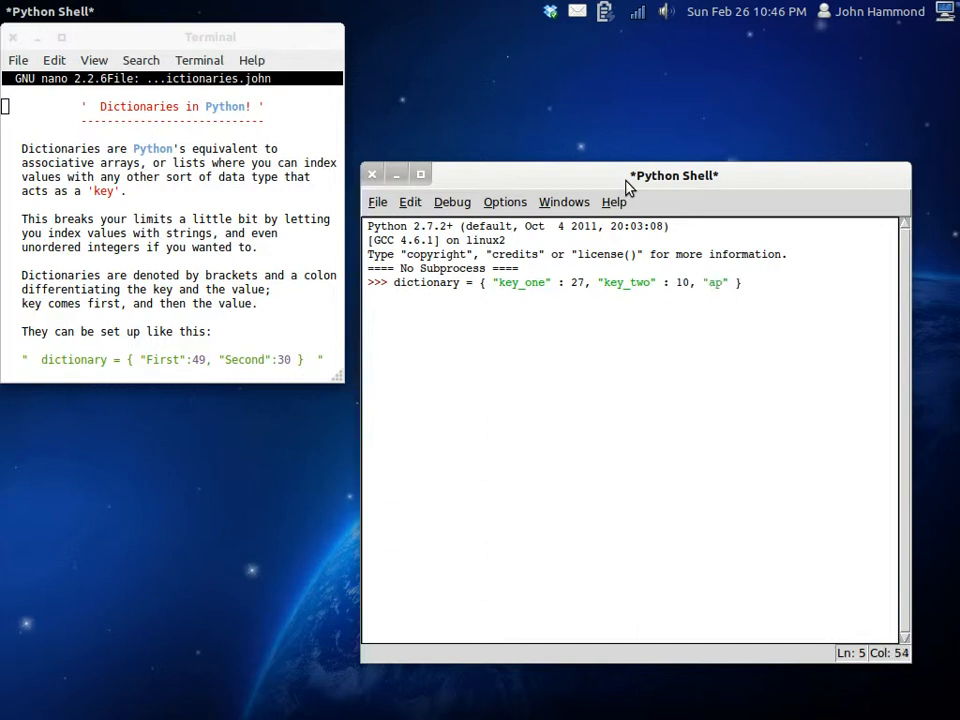
pyautogui.write('hubar')
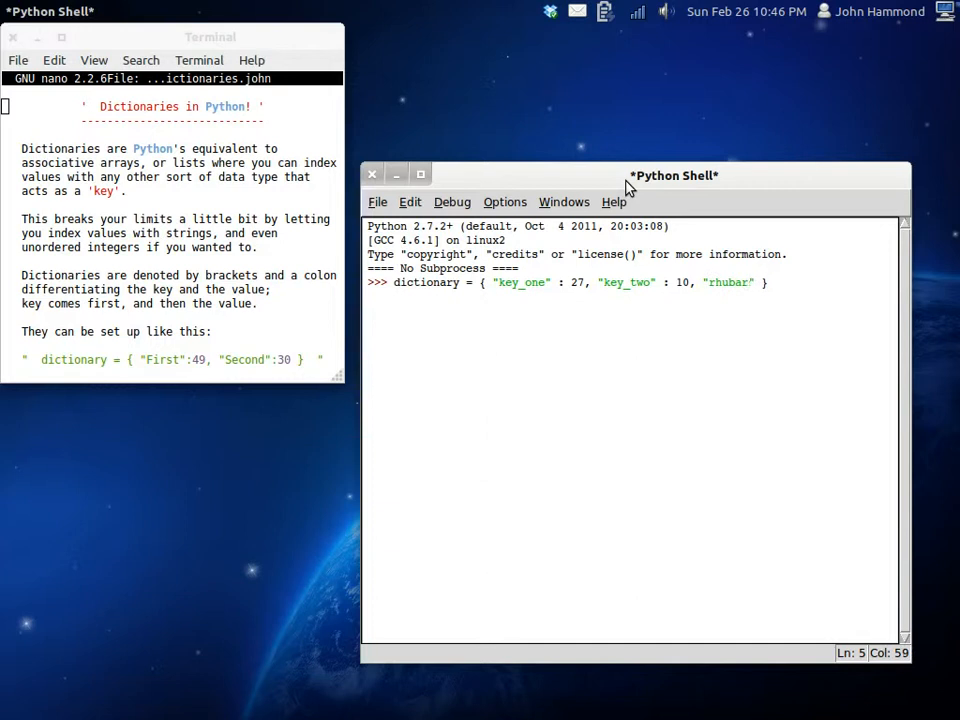
pyautogui.write('b_pie')
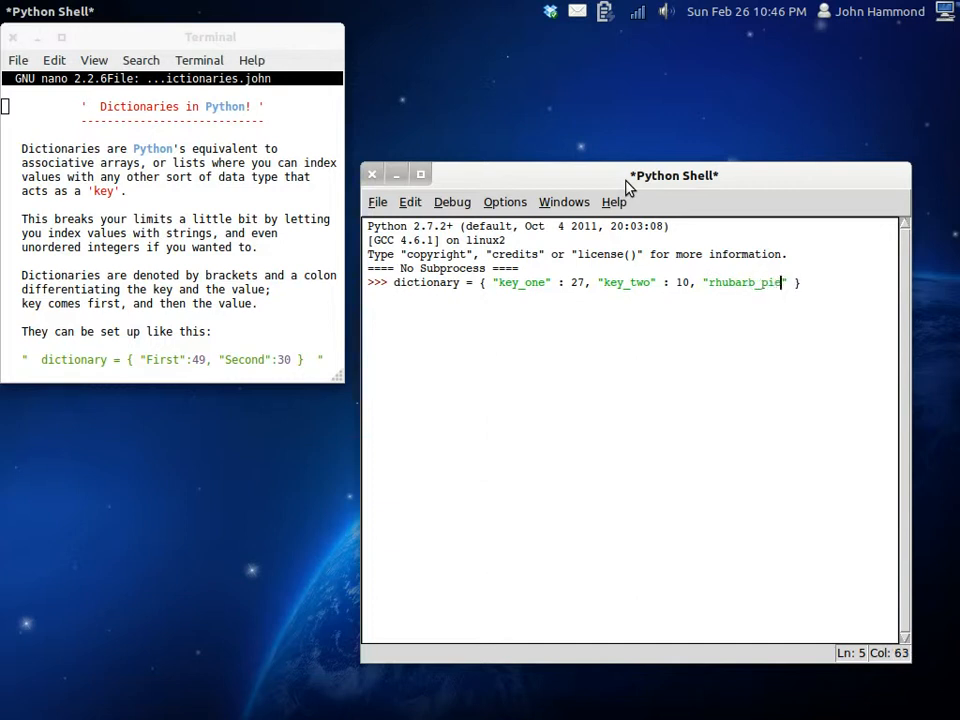
pyautogui.write('"')
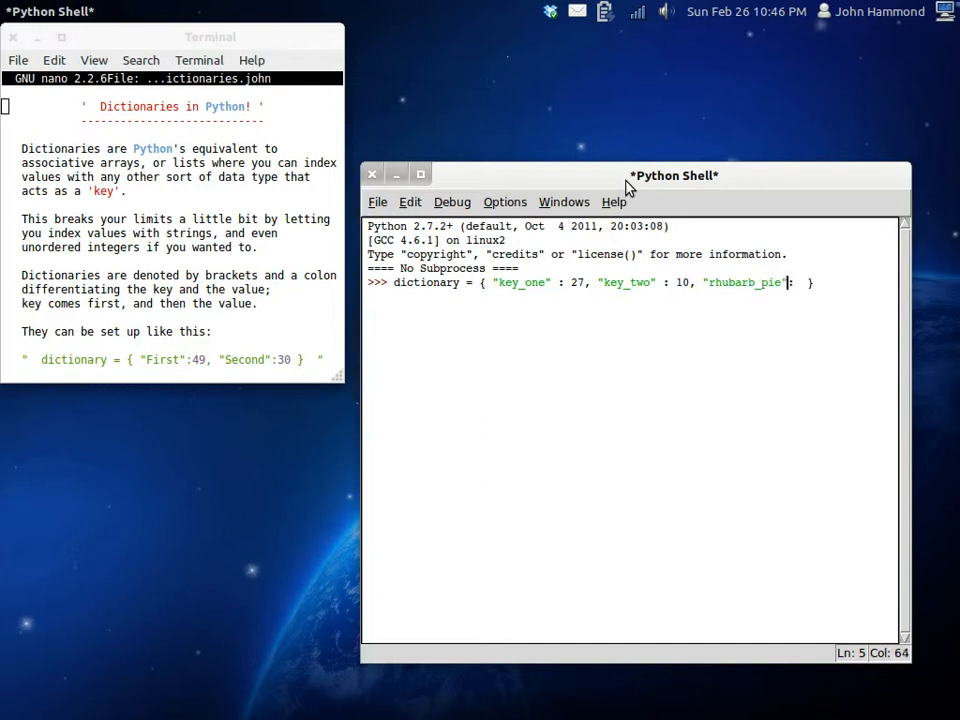
pyautogui.write(': 9')
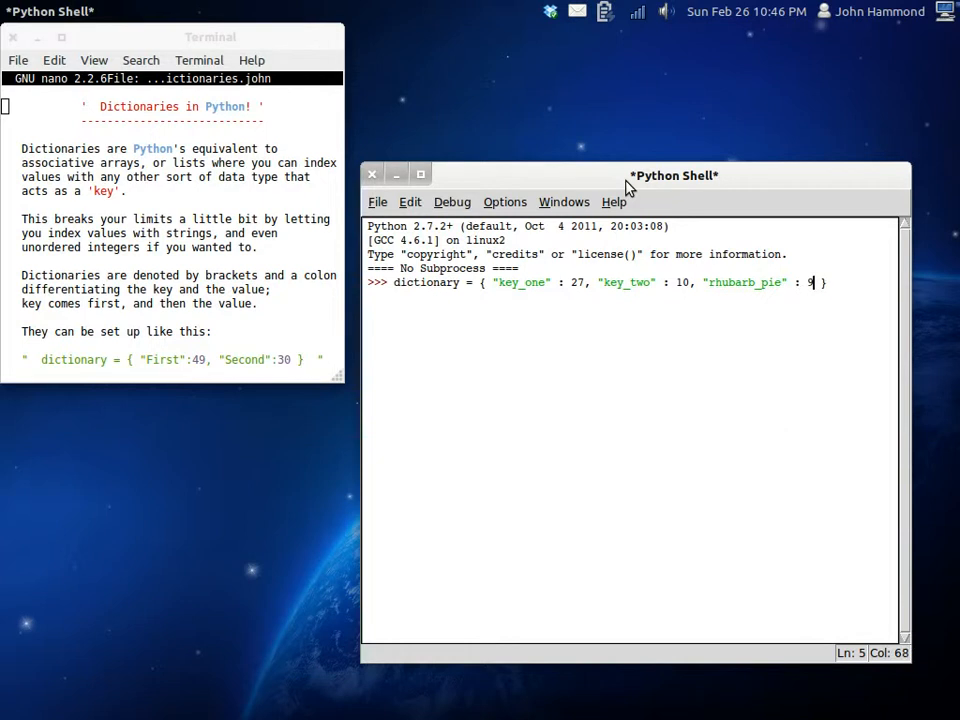
pyautogui.write('18')
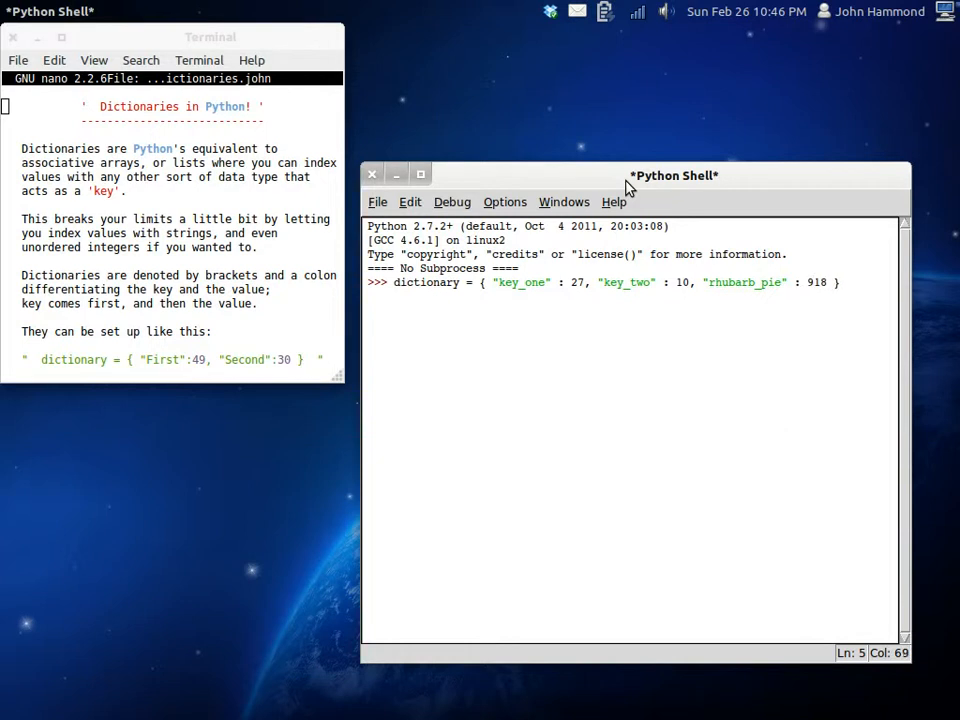
pyautogui.write('7')
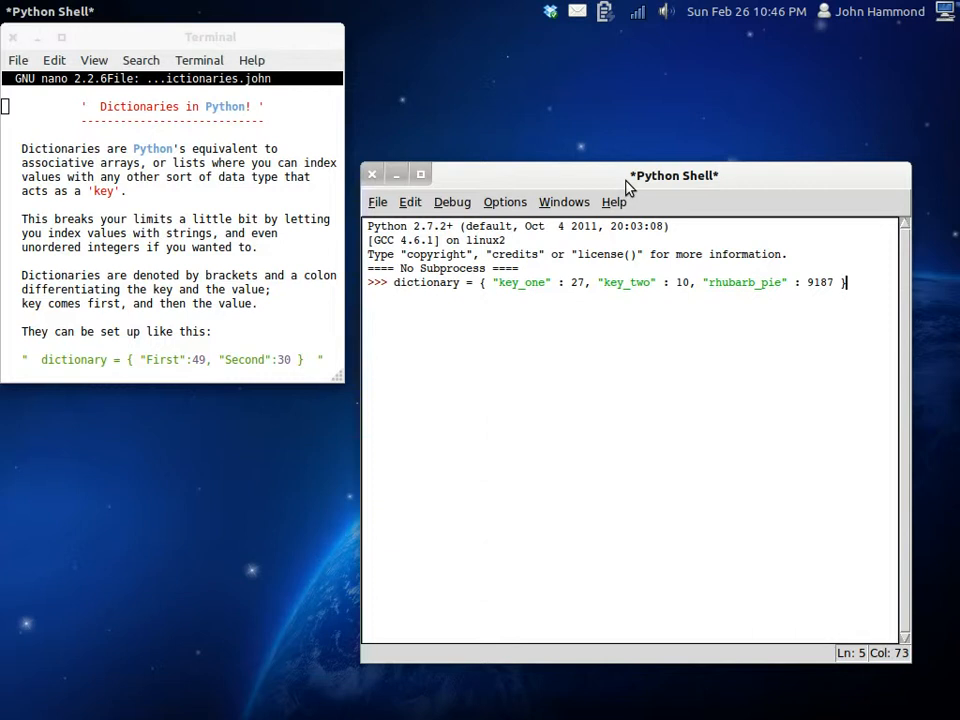
pyautogui.press('Return')
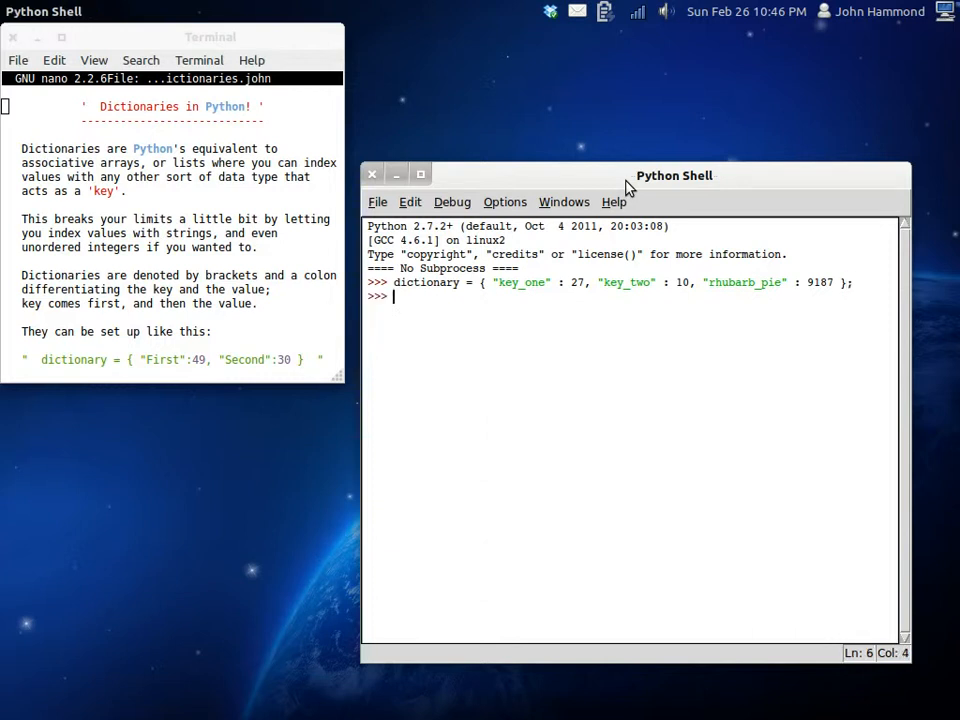
# Evaluate dictionary to print {'key_two': 10, 'key_one': 27, 'rhubarb_pie': 9187}.
pyautogui.write('dictionary')
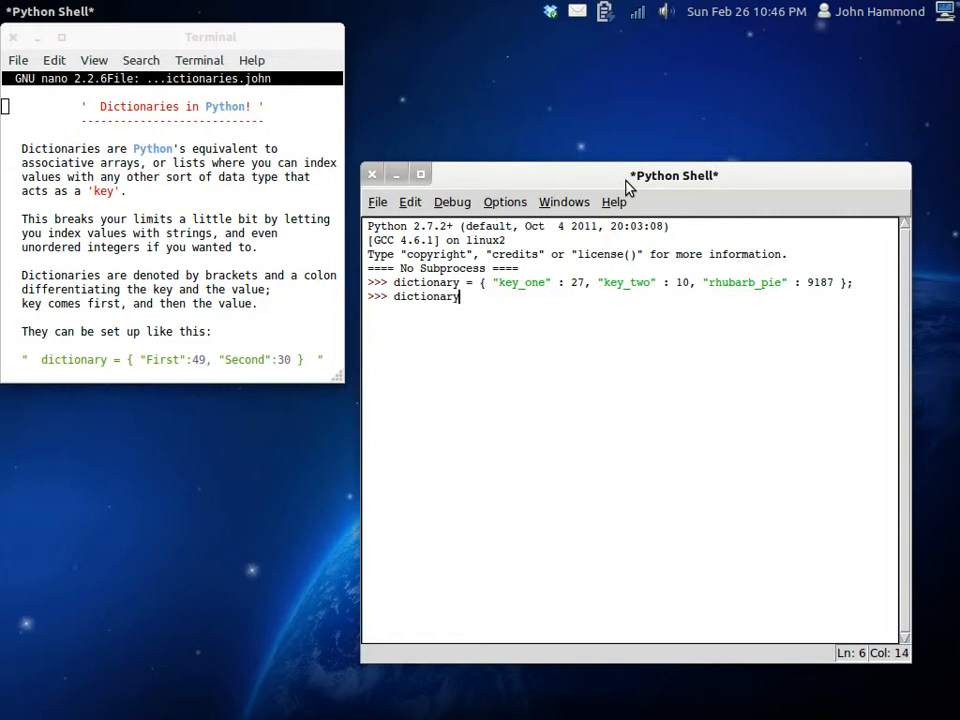
pyautogui.press('Return')
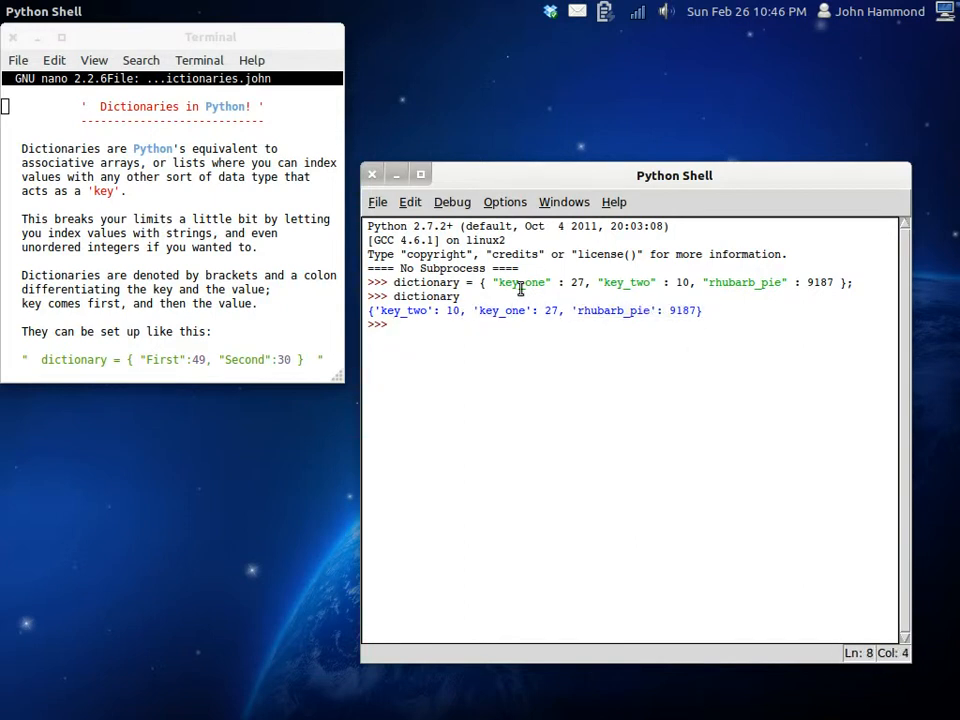
pyautogui.moveTo(575, 282)
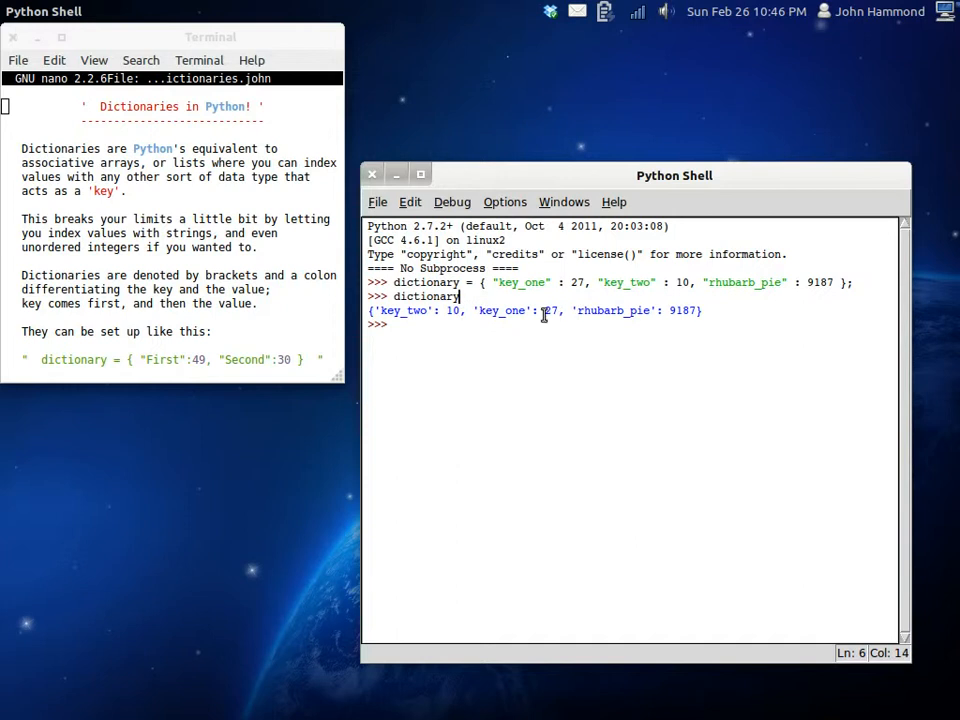
pyautogui.press('Return')
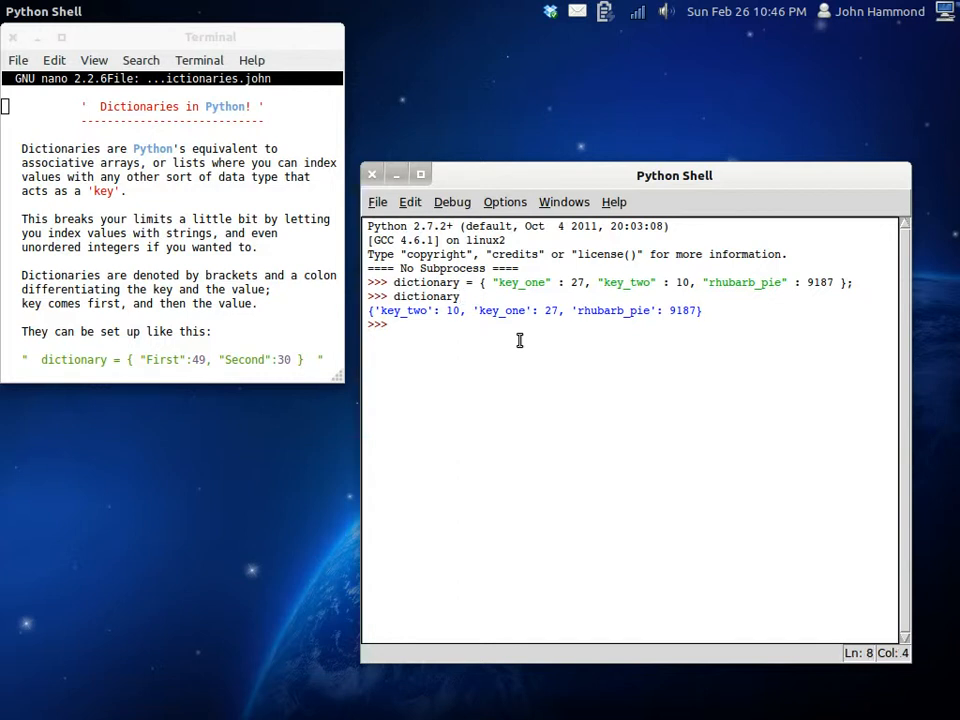
# Type dictionary_two = { 4:"Four", 9:"Nine", 1:"One" } at the prompt.
pyautogui.write('dicti')
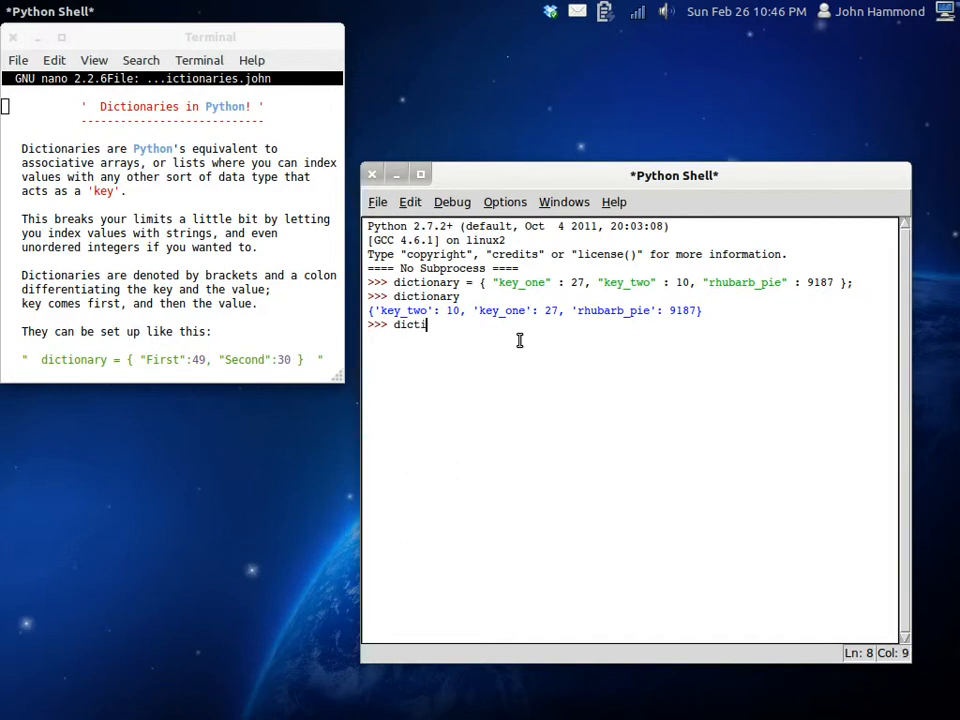
pyautogui.write('onary = {')
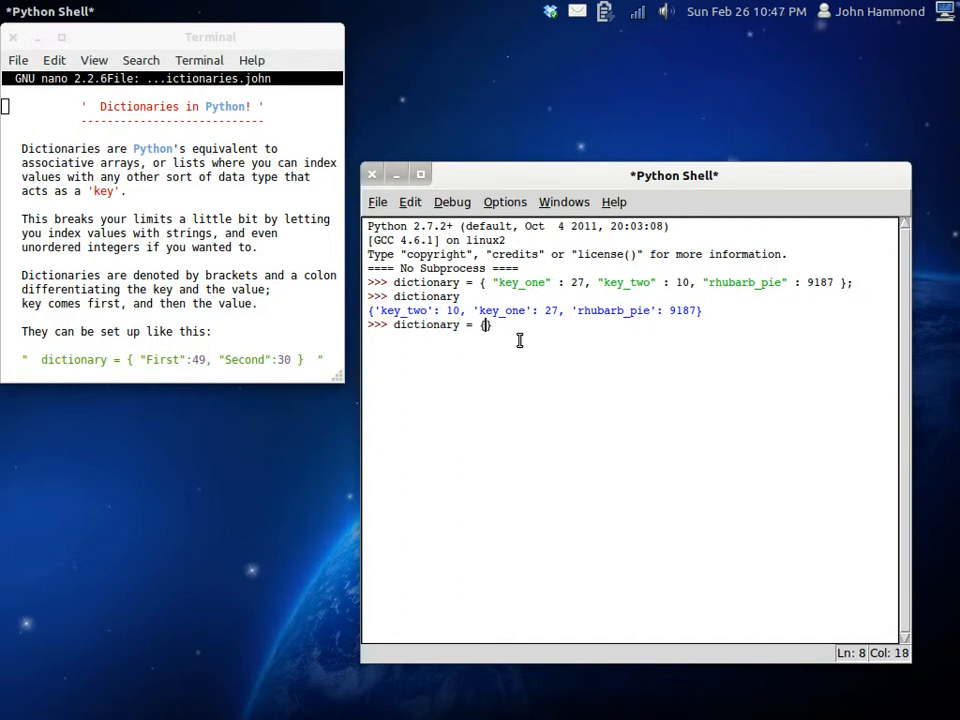
pyautogui.write('4')
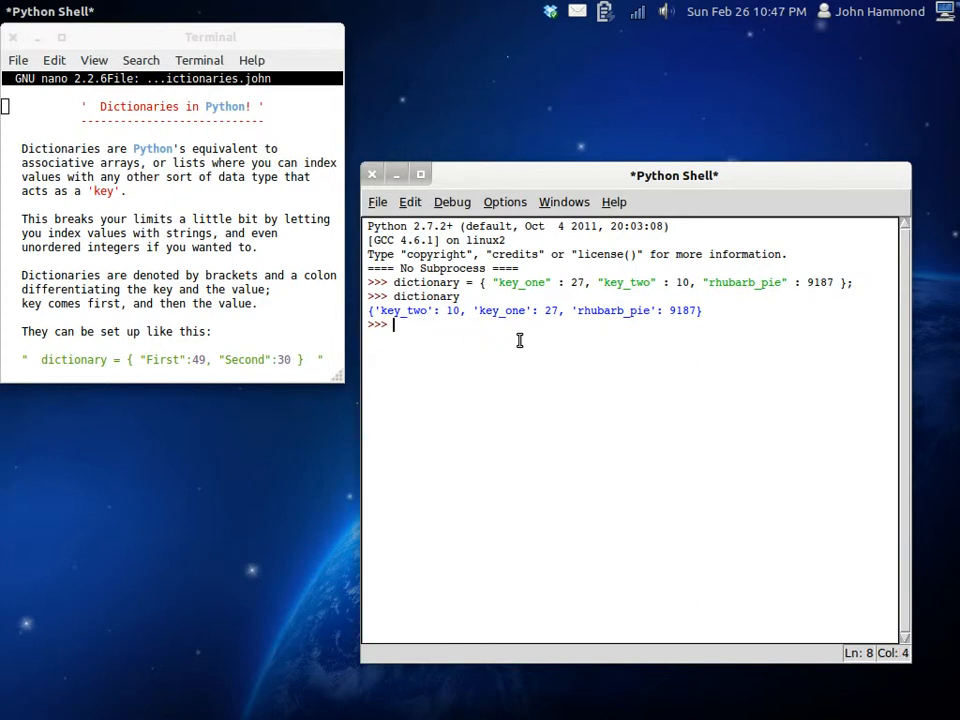
pyautogui.write('dic')
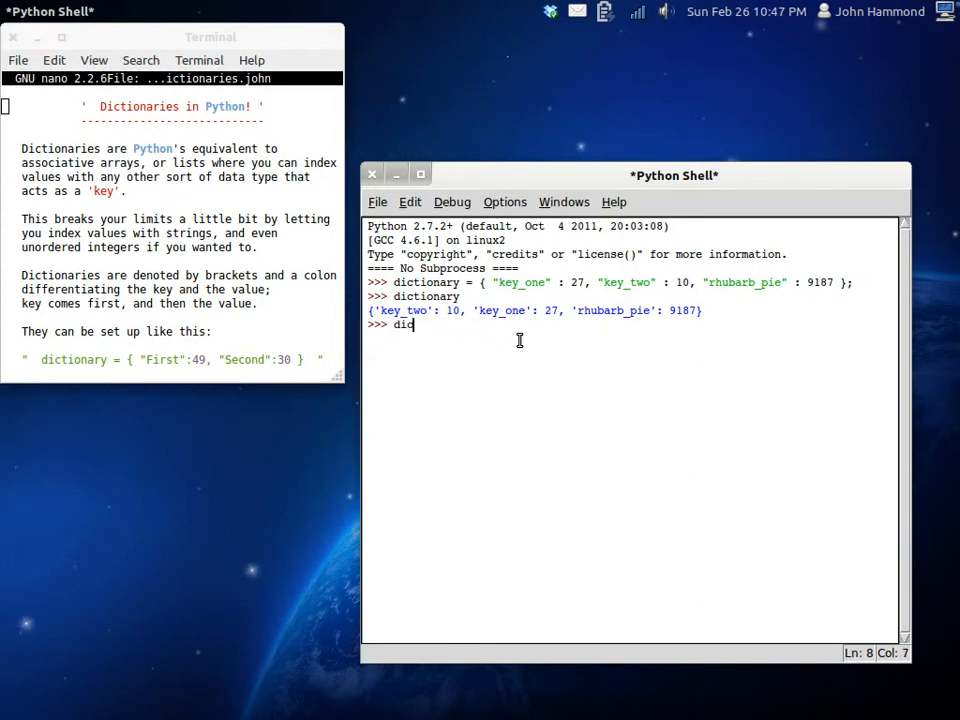
pyautogui.write('tionary_tw')
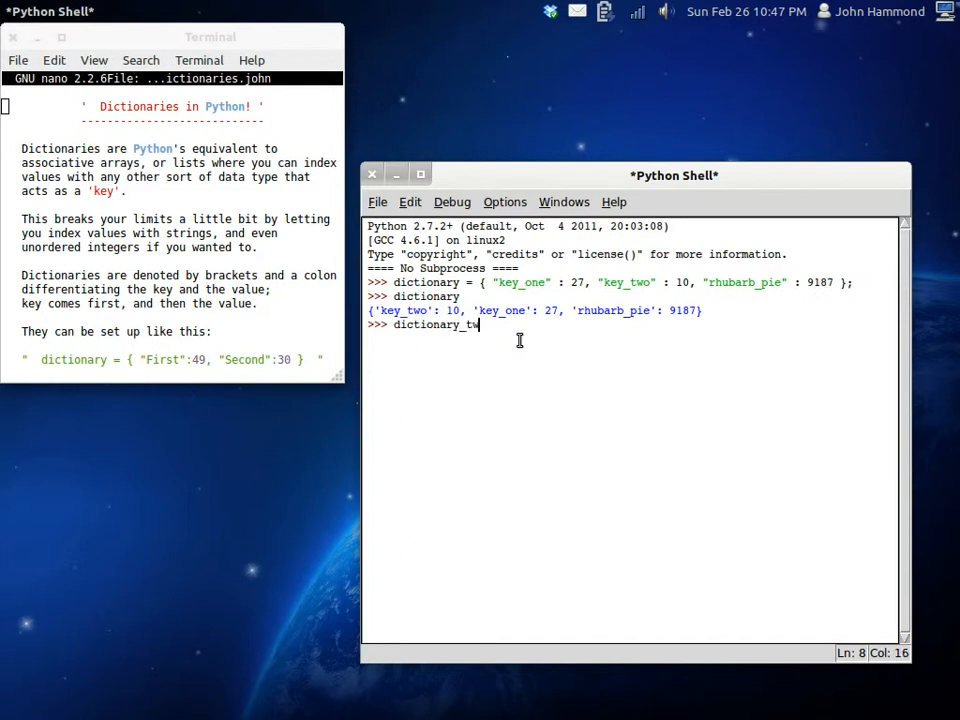
pyautogui.write('o =')
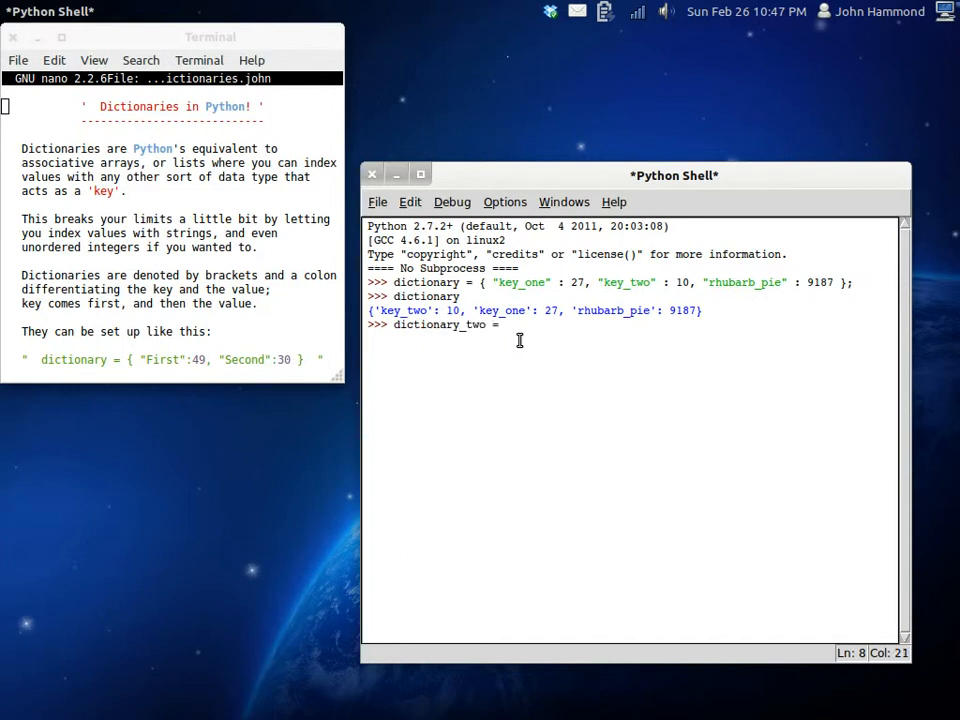
pyautogui.write('{ 4: }')
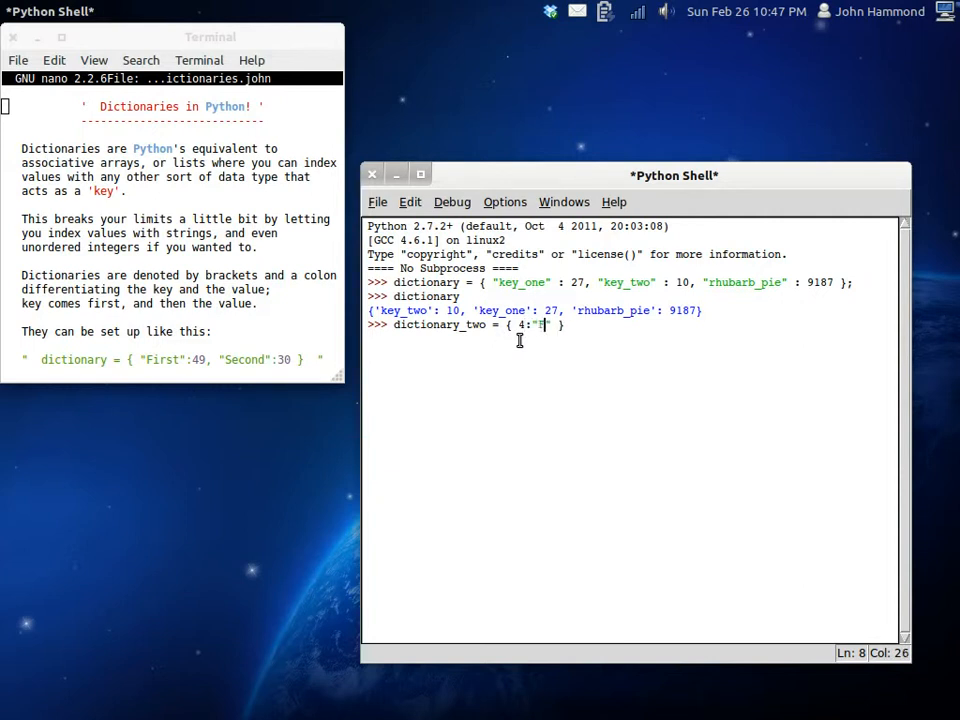
pyautogui.write('Four", "')
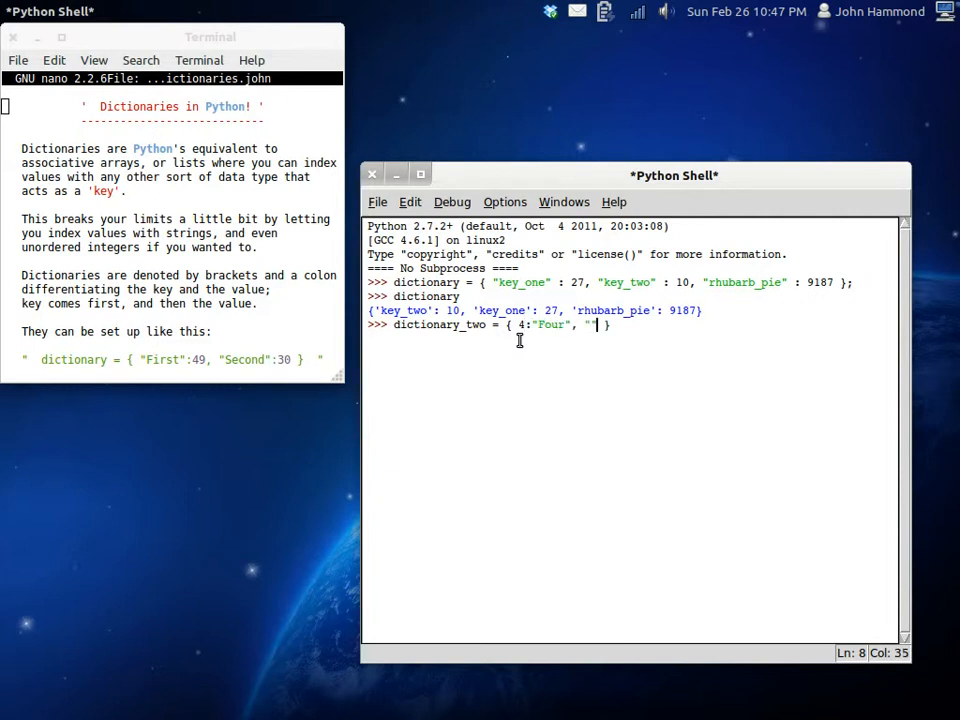
pyautogui.write('9;')
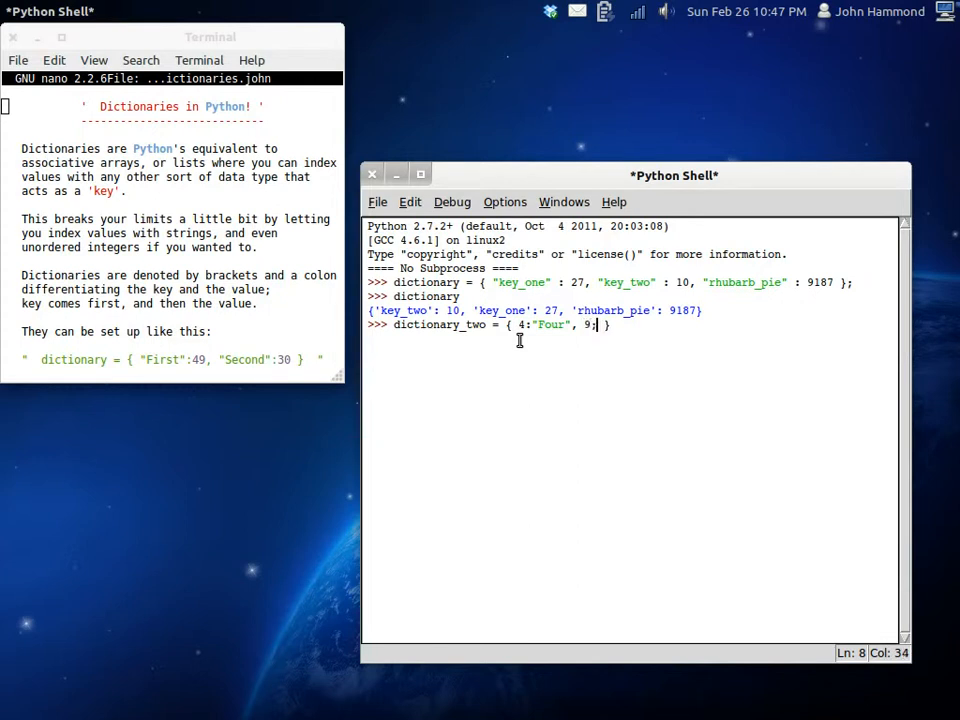
pyautogui.write('}')
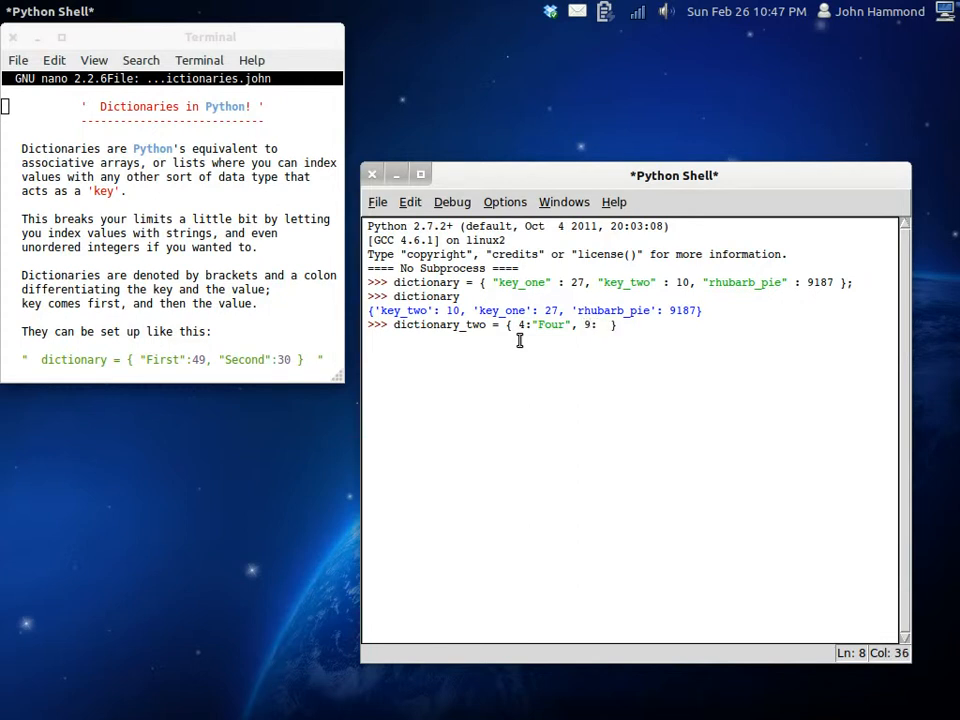
pyautogui.write('"Nine",')
pyautogui.write('dictionaru')
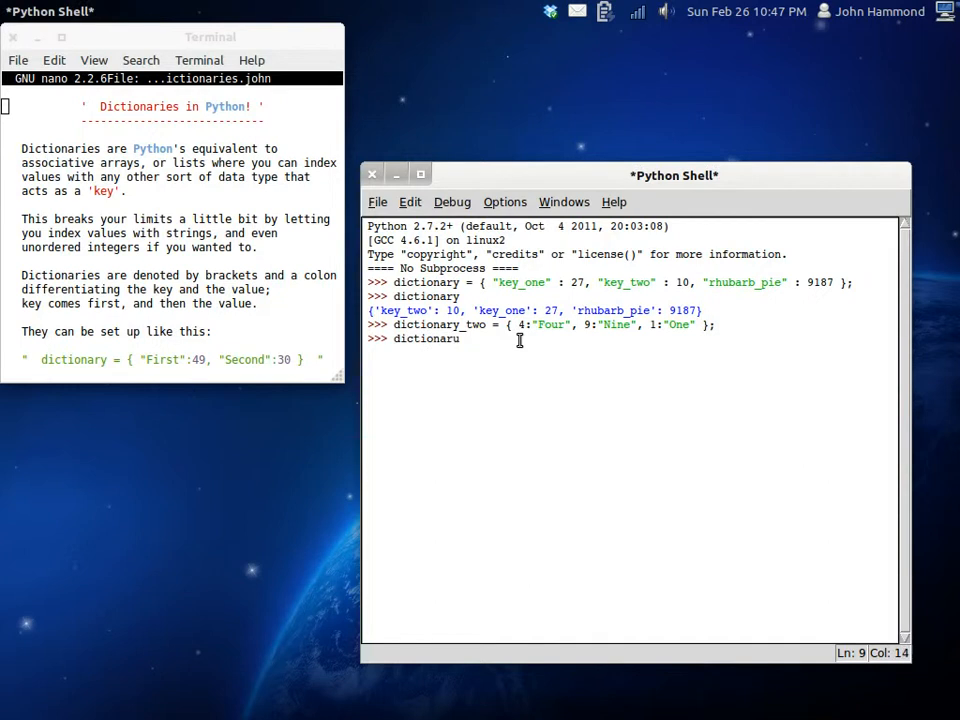
# Show dictionary_two as {9: 'Nine', 4: 'Four', 1: 'One'} and get a fresh prompt.
pyautogui.write('y_two')
pyautogui.press('Return')
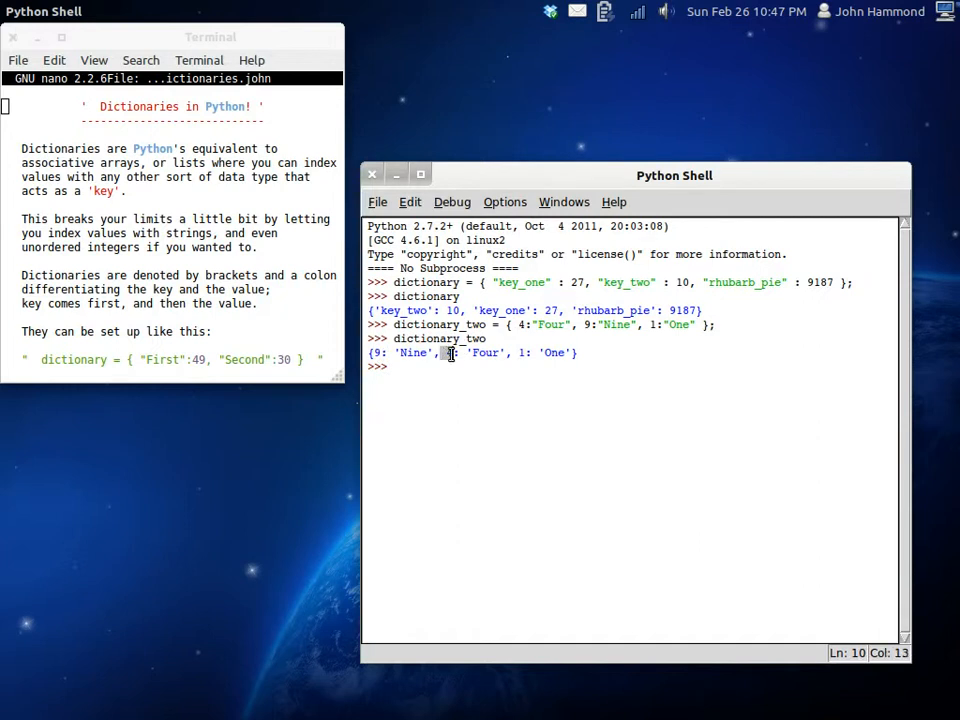
pyautogui.press('Return')
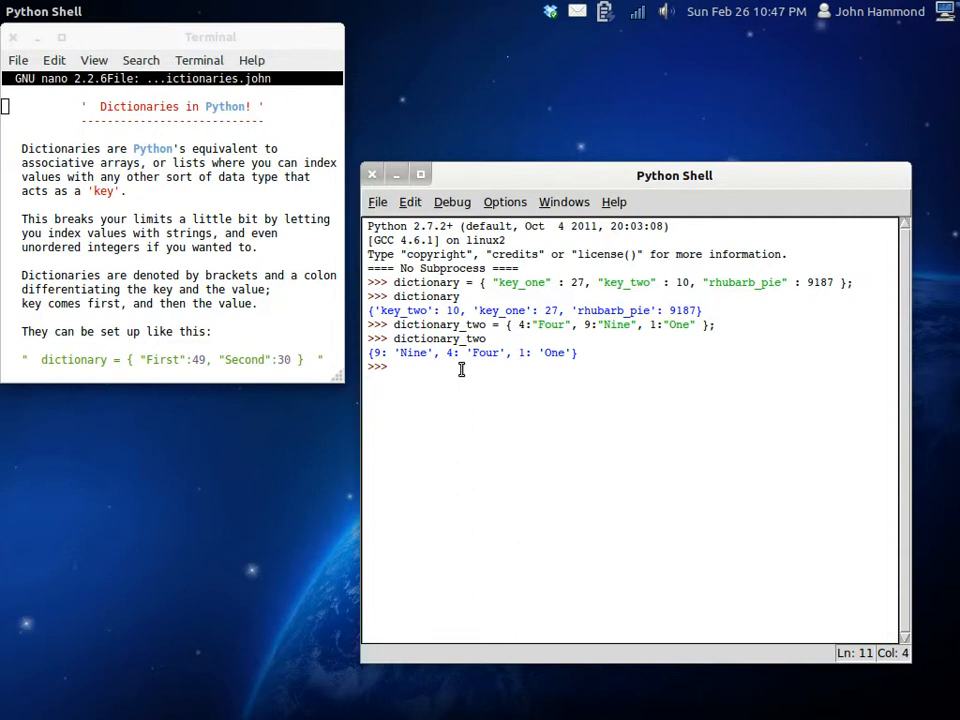
# Look up dictionary_two["Four"] (KeyError), then dictionary_two[4], which returns 'Four'.
pyautogui.write('dictioma')
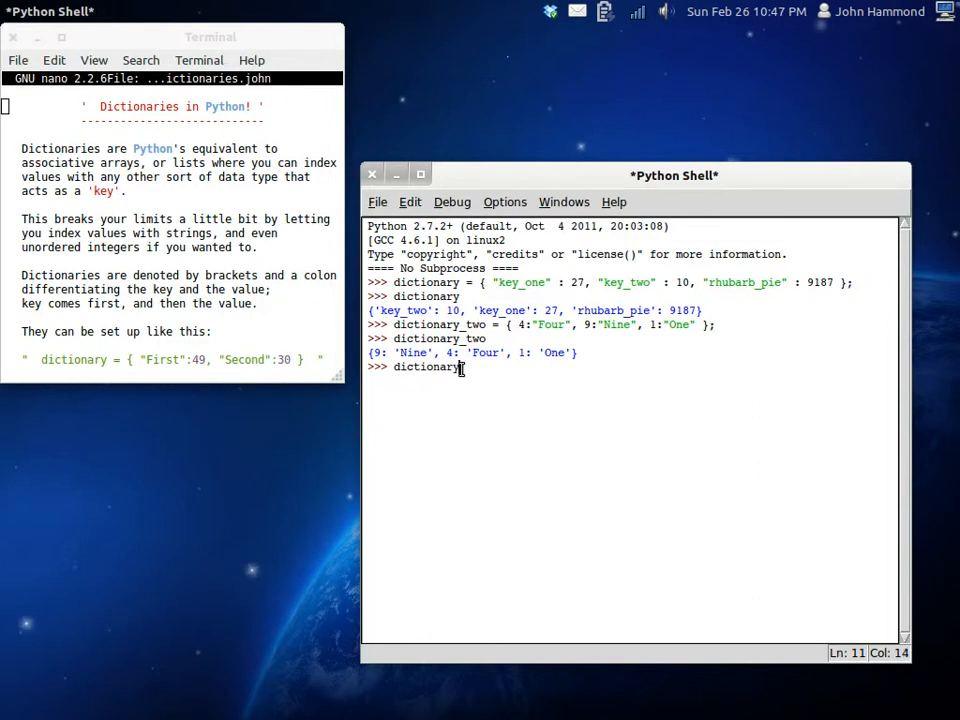
pyautogui.write('[')
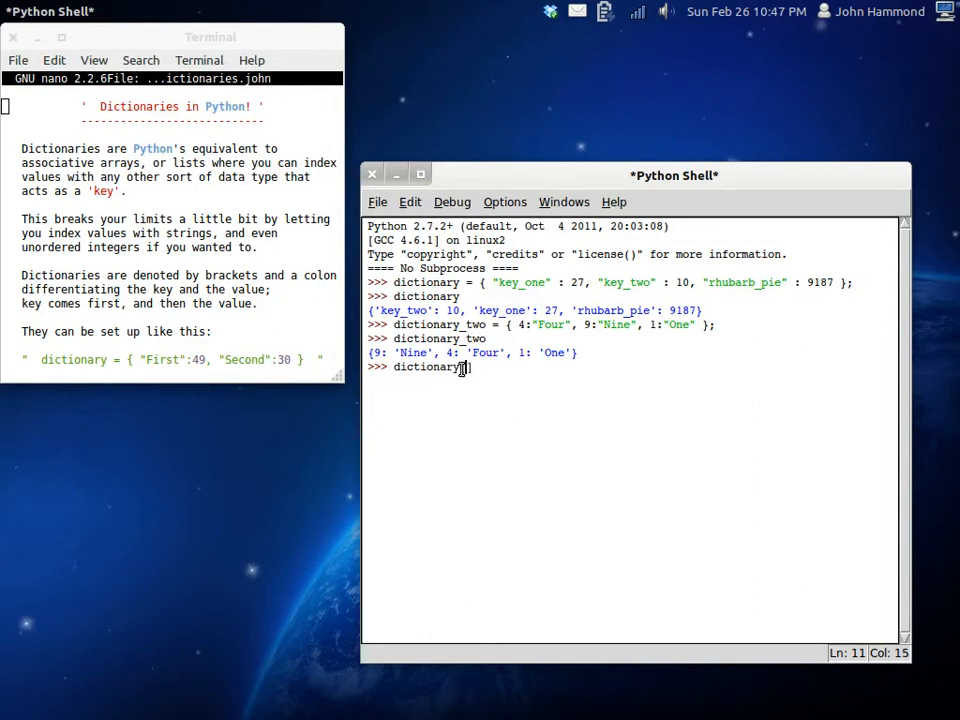
pyautogui.write('[""]')
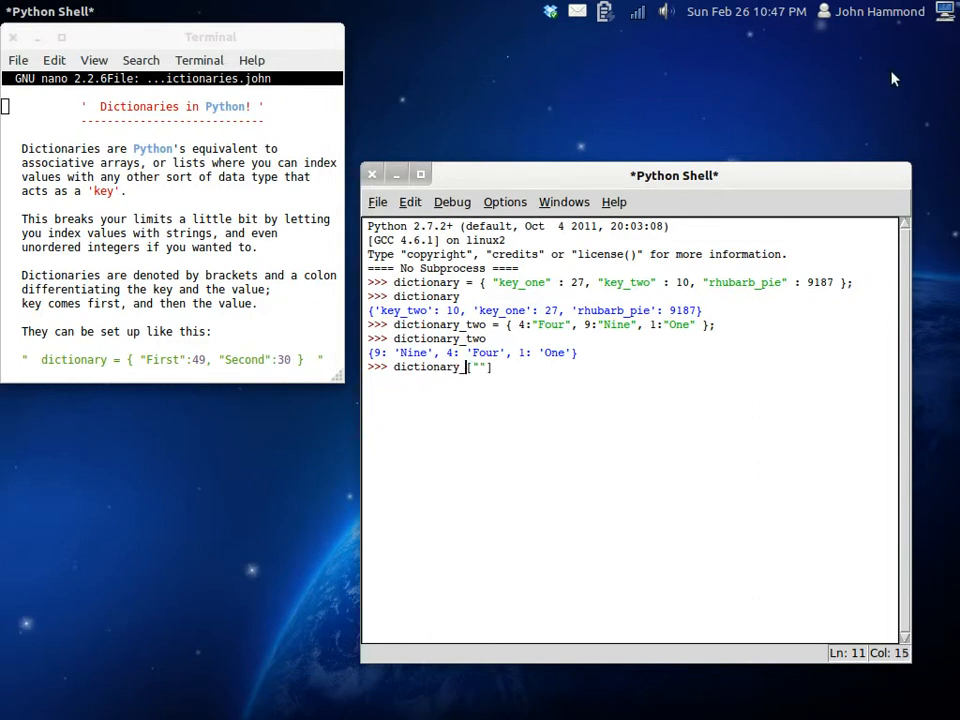
pyautogui.write('_two')
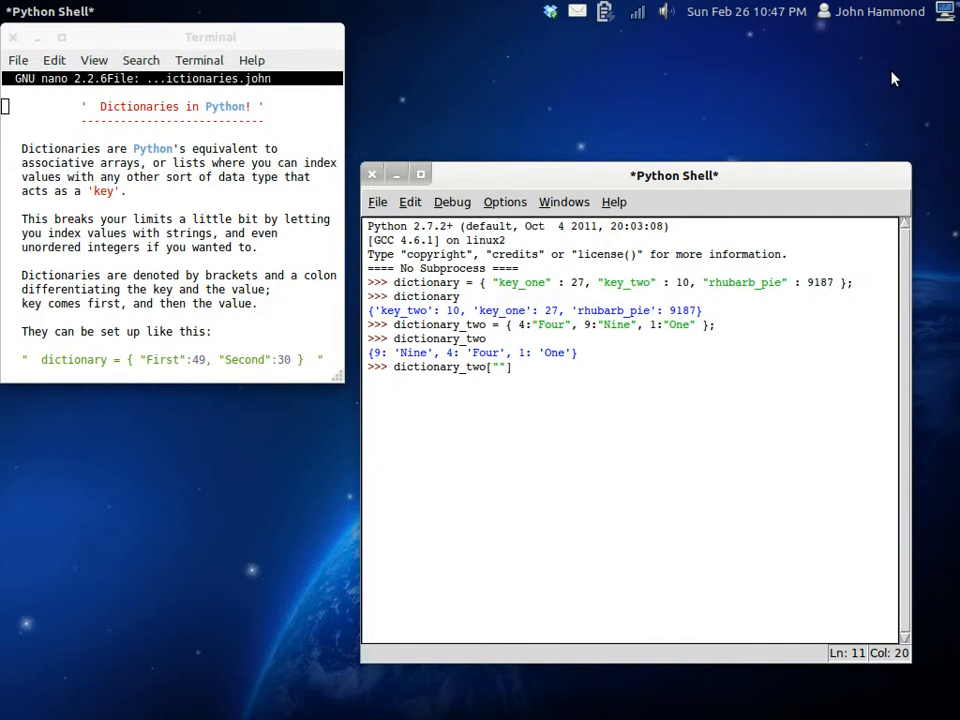
pyautogui.write('Four')
pyautogui.press('Return')
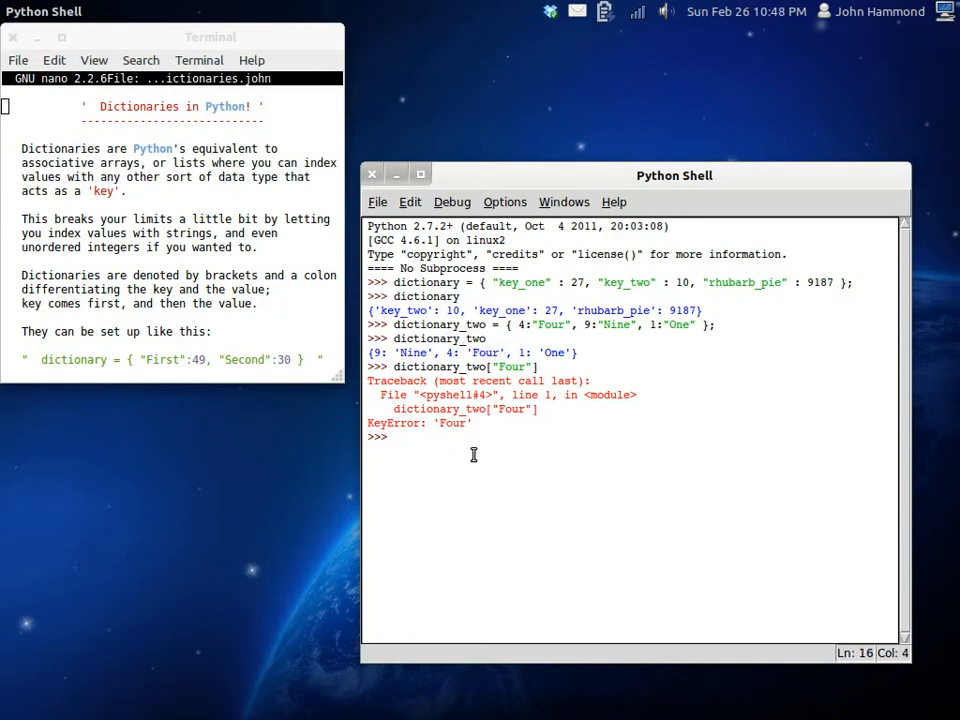
pyautogui.write('dictionary')
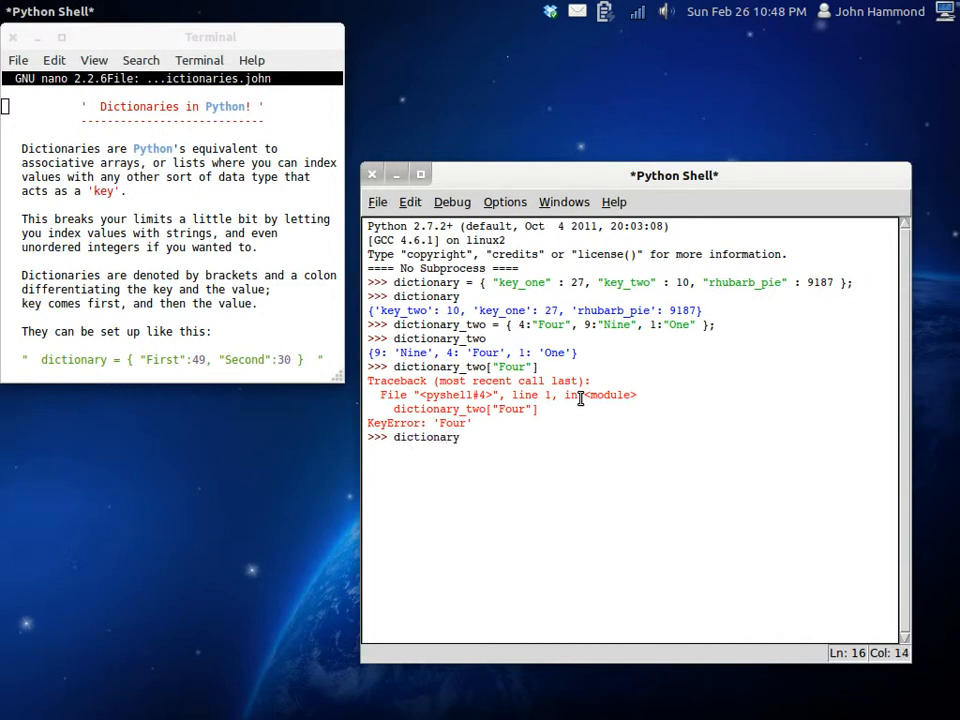
pyautogui.write('_two')
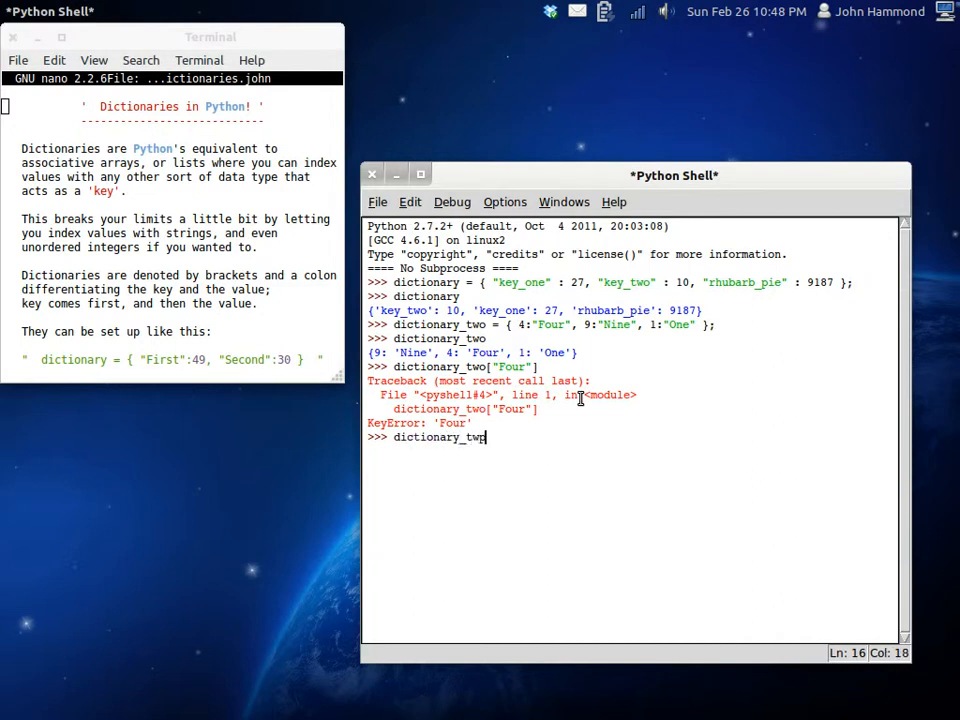
pyautogui.press('Return')
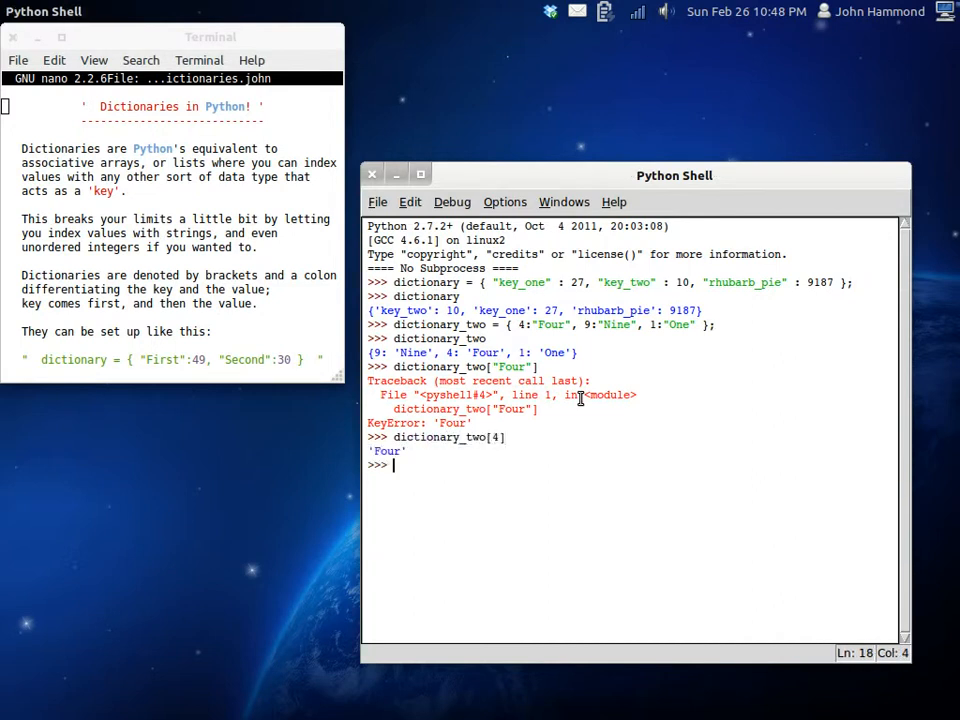
# Highlight the failed "Four" key, then look up dictionary["key_one"], returning 27.
pyautogui.doubleClick(511, 367)
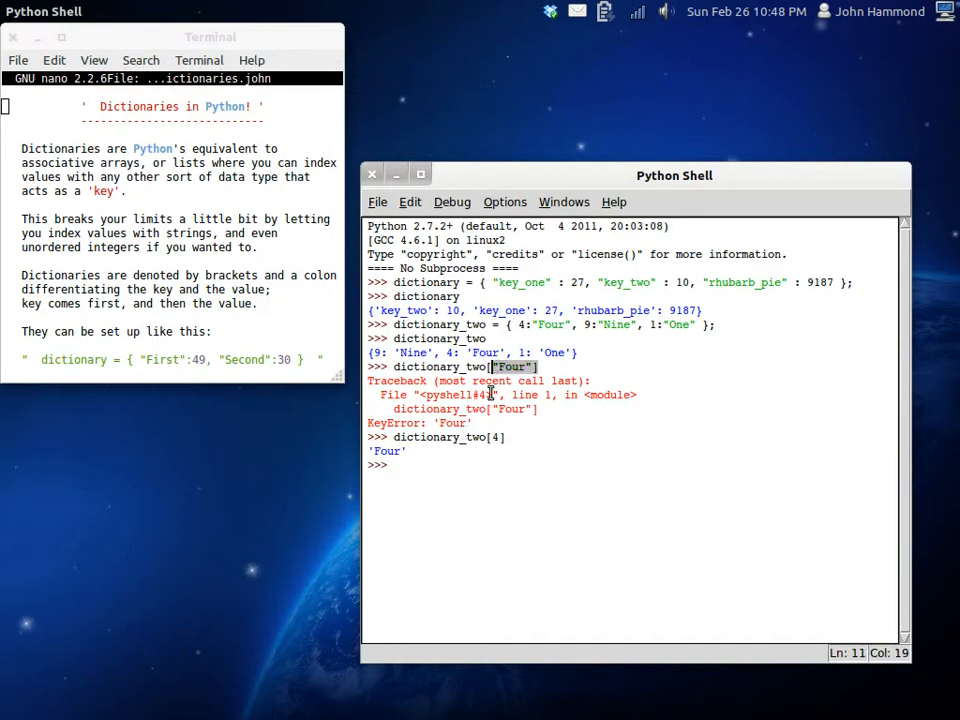
pyautogui.write('di')
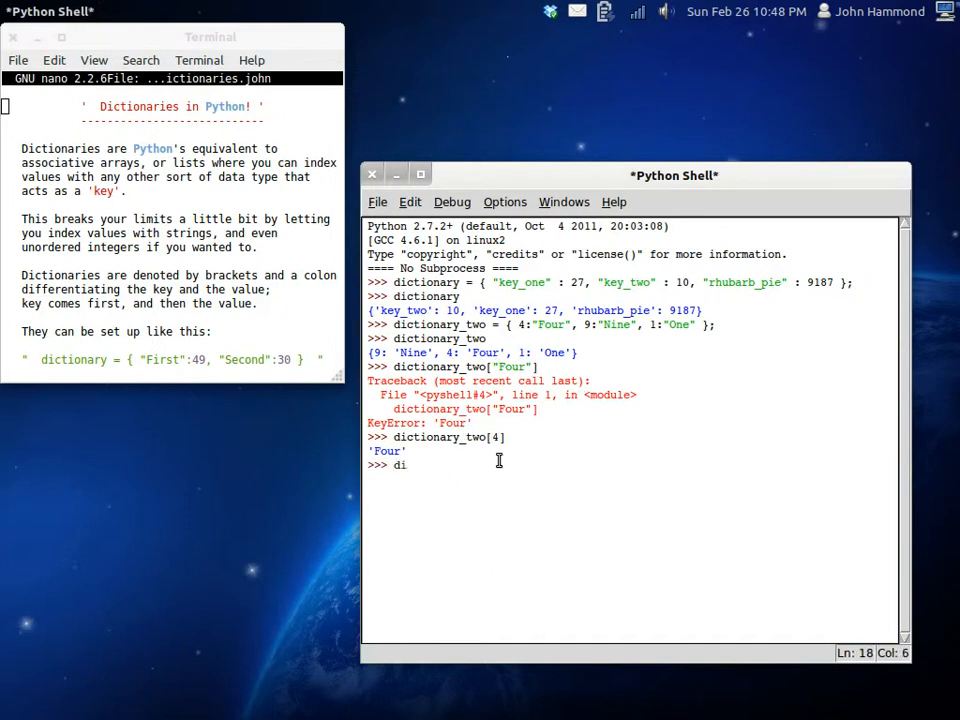
pyautogui.write('ctionary')
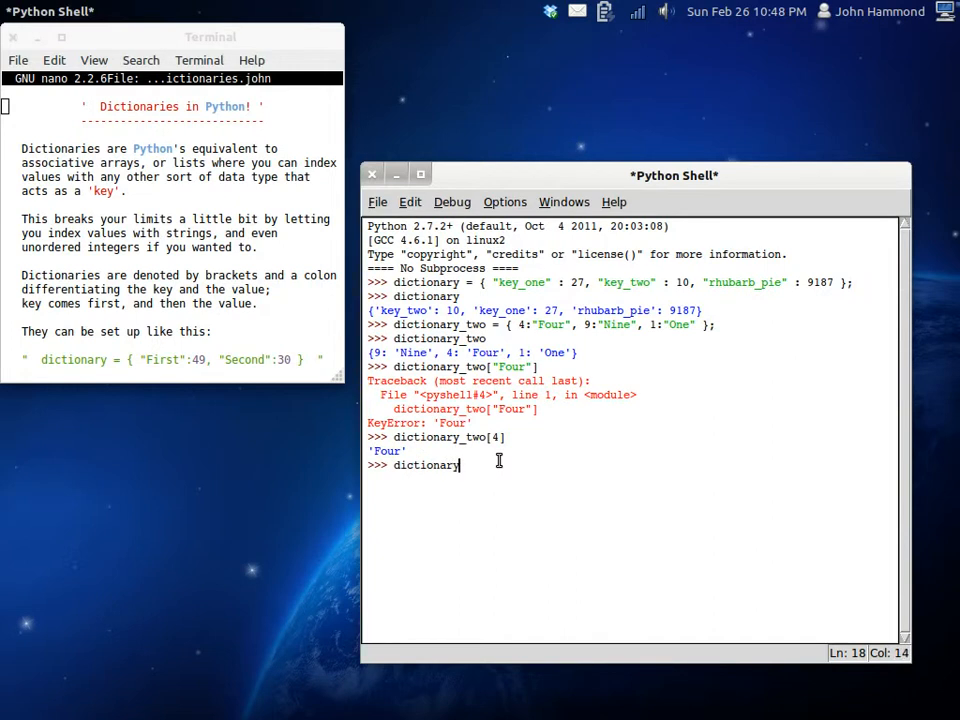
pyautogui.write('[')
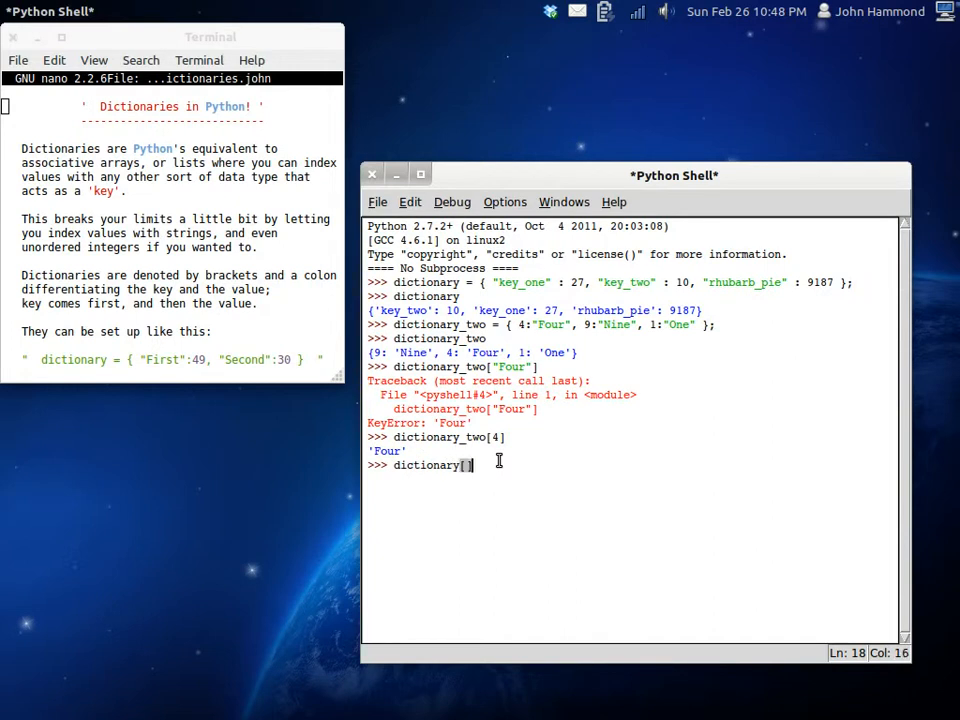
pyautogui.write('key')
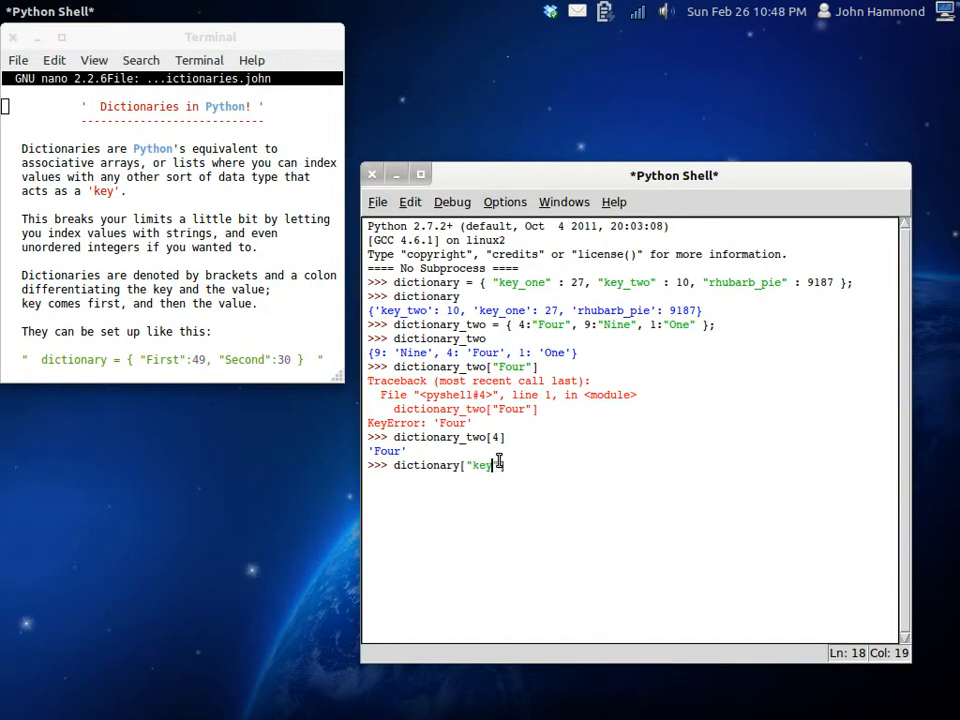
pyautogui.press('Return')
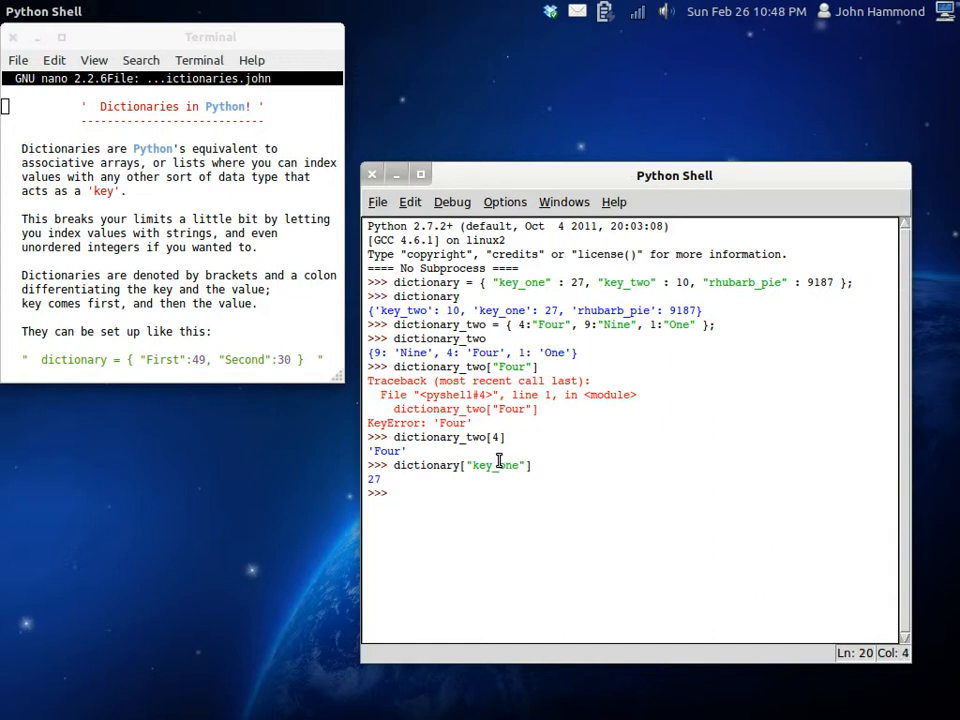
pyautogui.moveTo(585, 289)
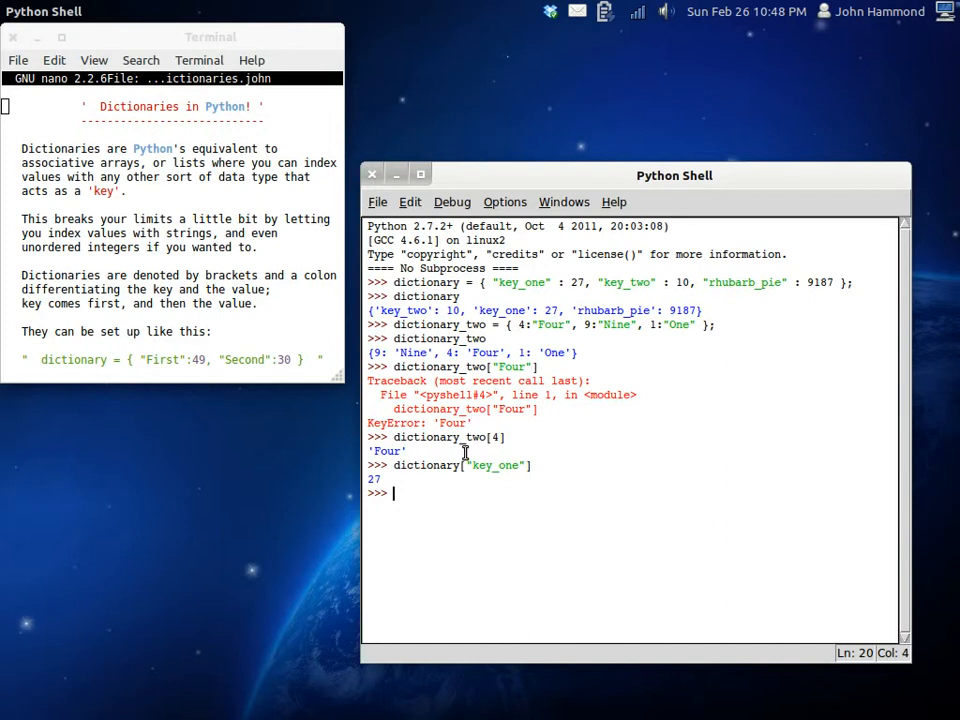
# Define a_dictionary = { 10:"Ten" }.
pyautogui.write('a')
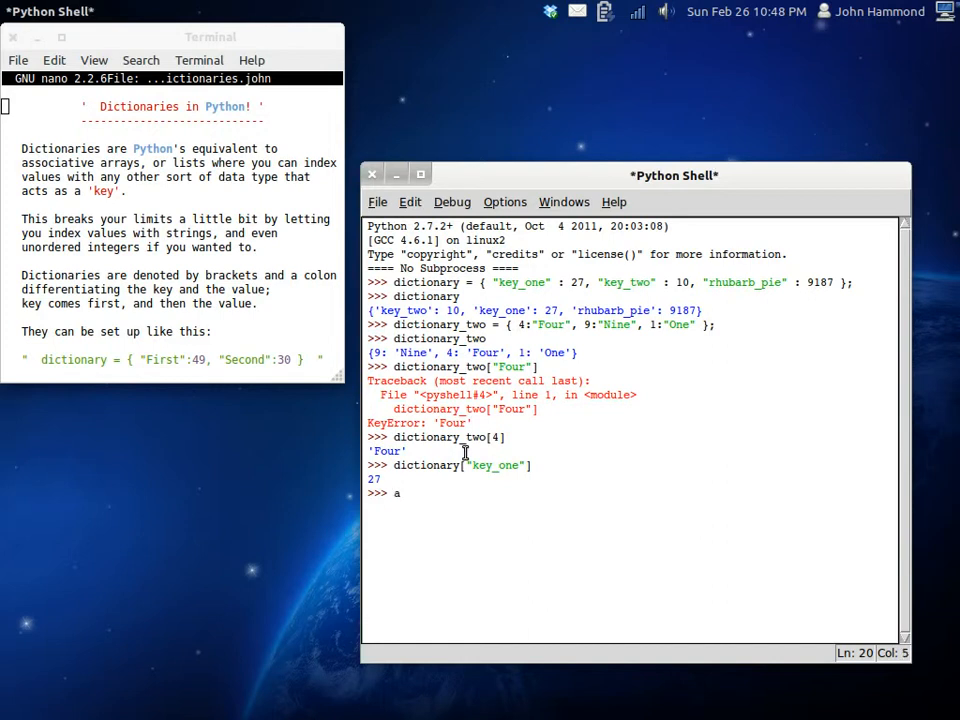
pyautogui.write('_dictionary = {')
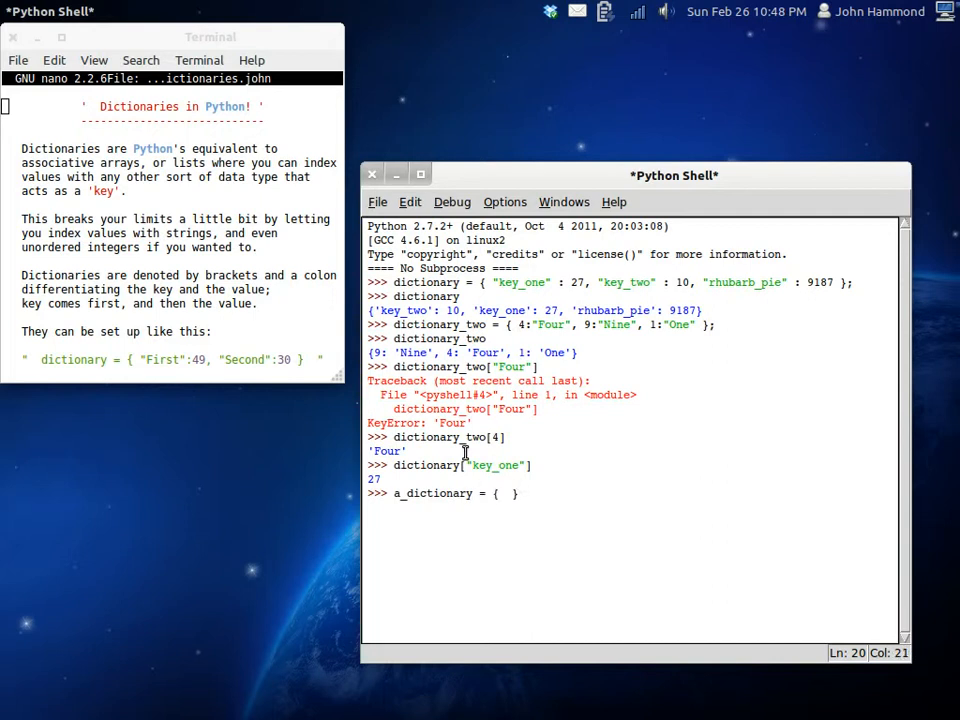
pyautogui.write('10:"')
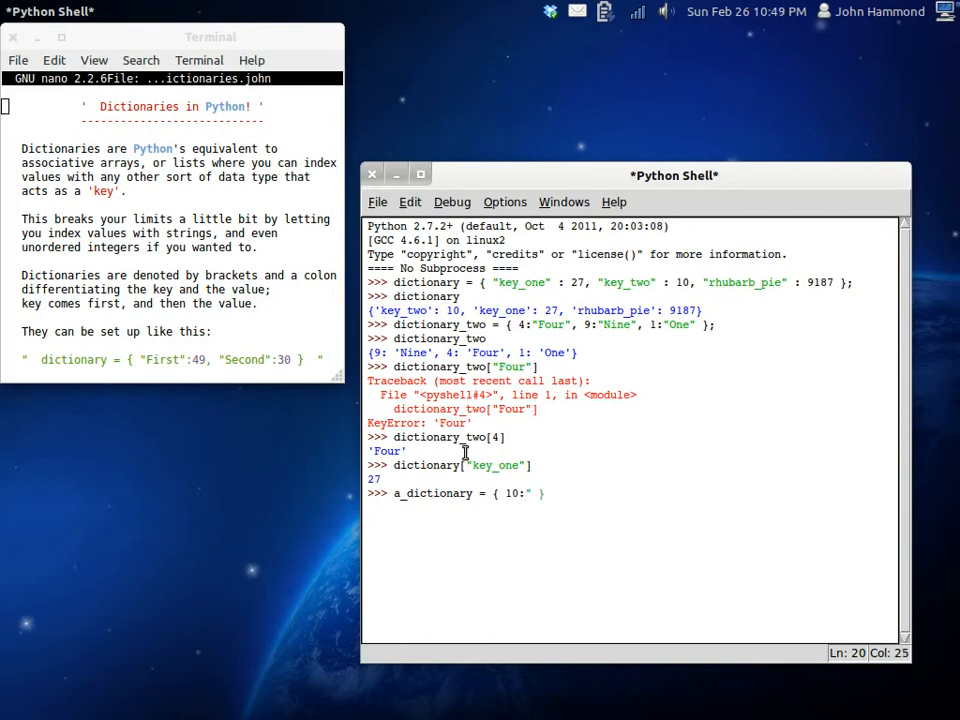
pyautogui.write('Ten" };')
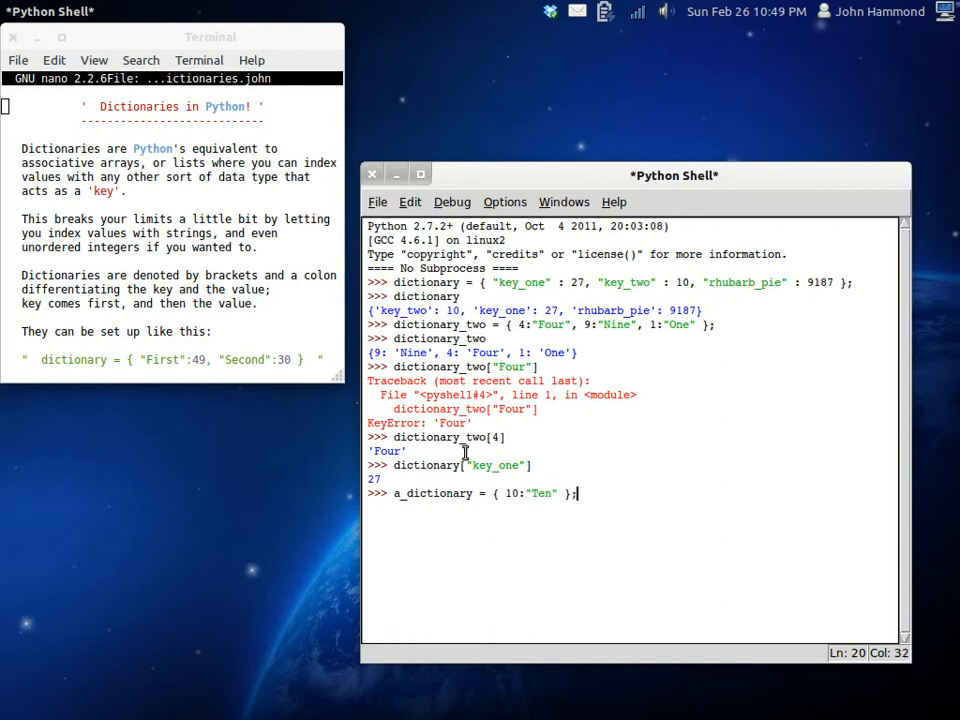
pyautogui.press('Return')
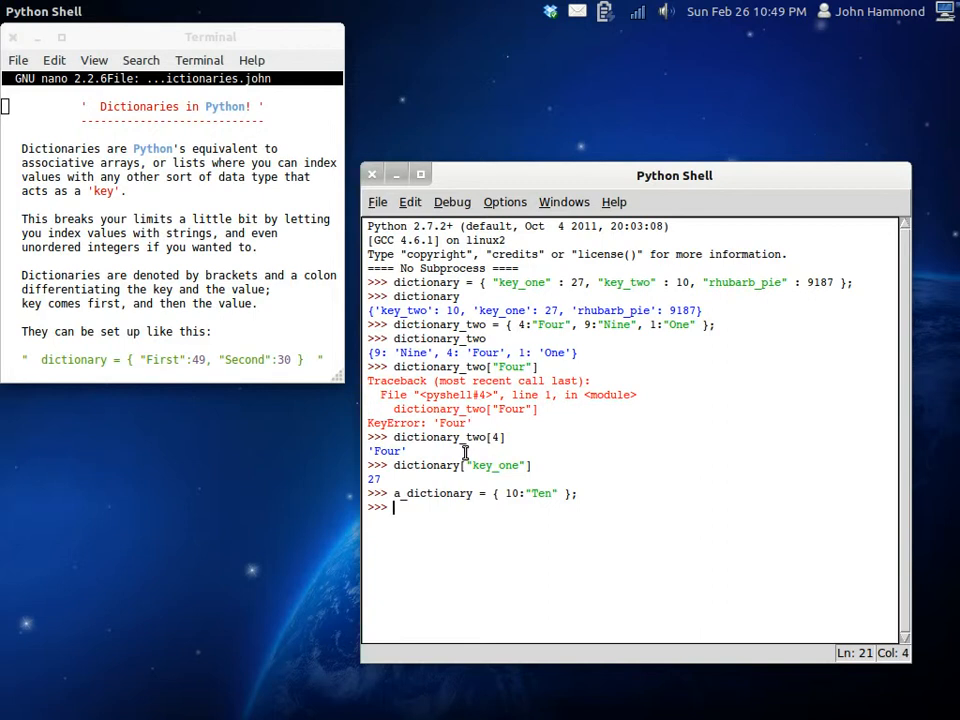
# Attempt dictionary_two += a_dictionary, which raises a TypeError.
pyautogui.write('dictionary_two +=')
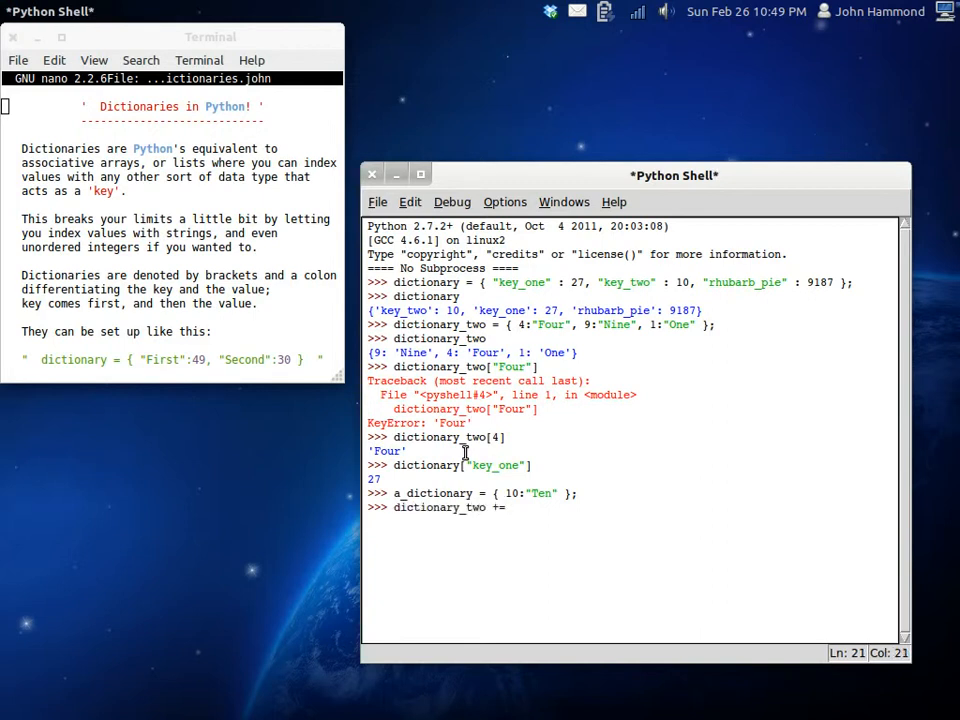
pyautogui.write('a_dictionary')
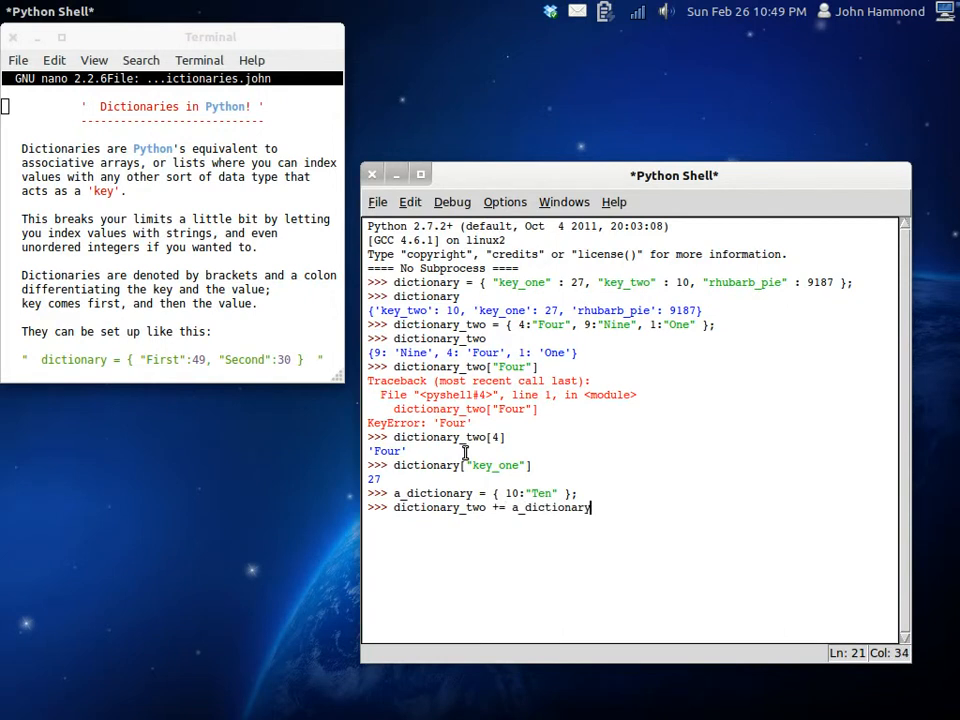
pyautogui.press('Return')
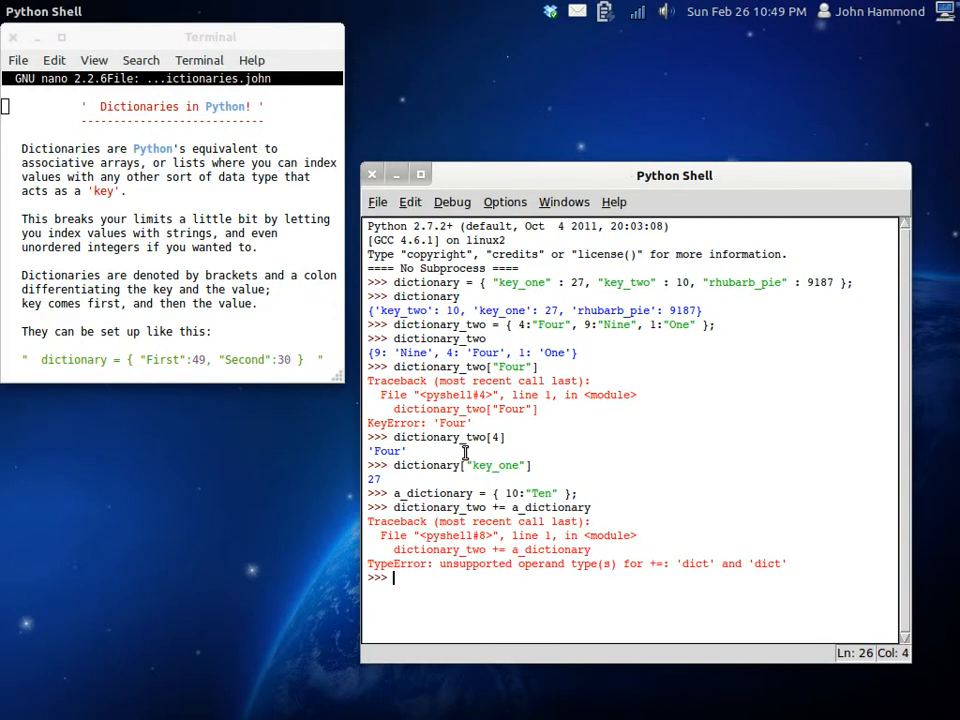
pyautogui.moveTo(685, 570)
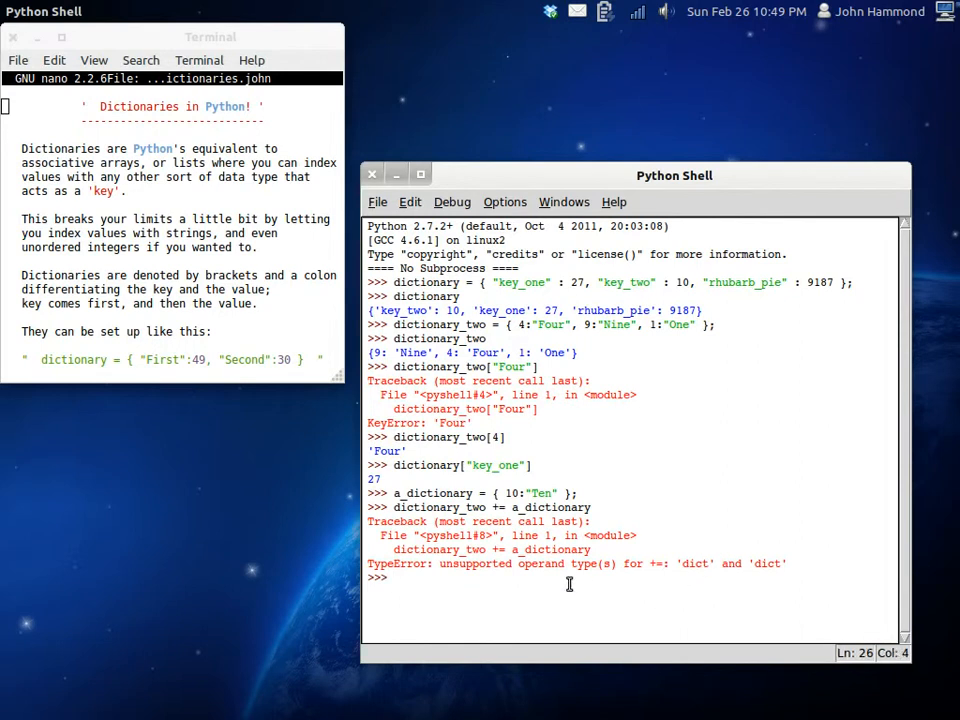
pyautogui.write('dictionary')
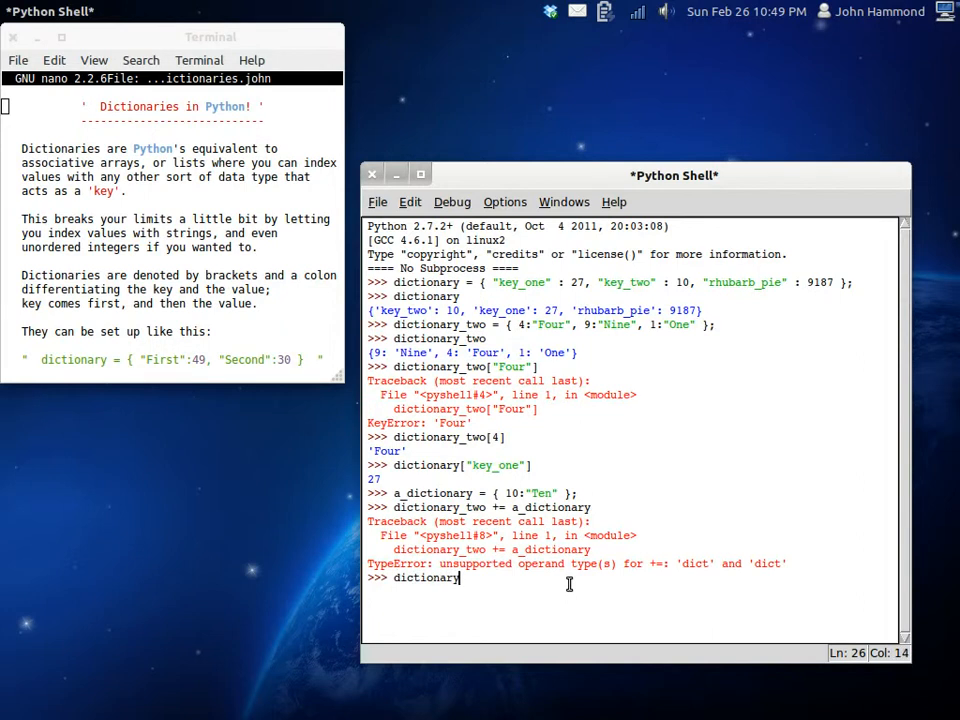
pyautogui.write('_two.')
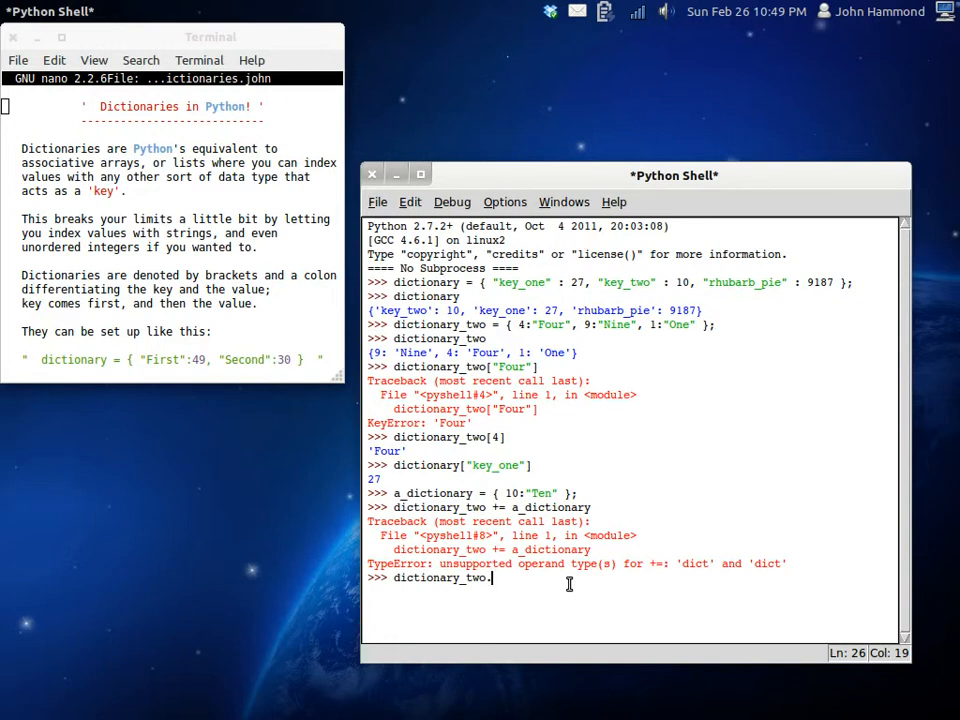
pyautogui.write('.copy')
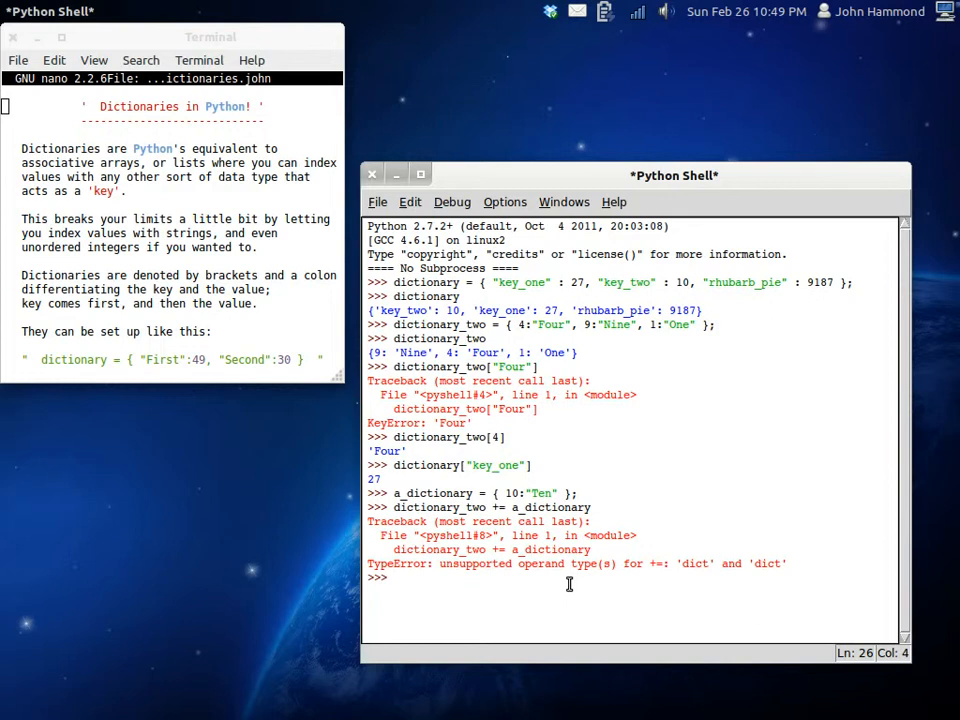
# Run if 'Four' in dictionary_two: print "Found it!", then the same test with 4.
pyautogui.write("if ''")
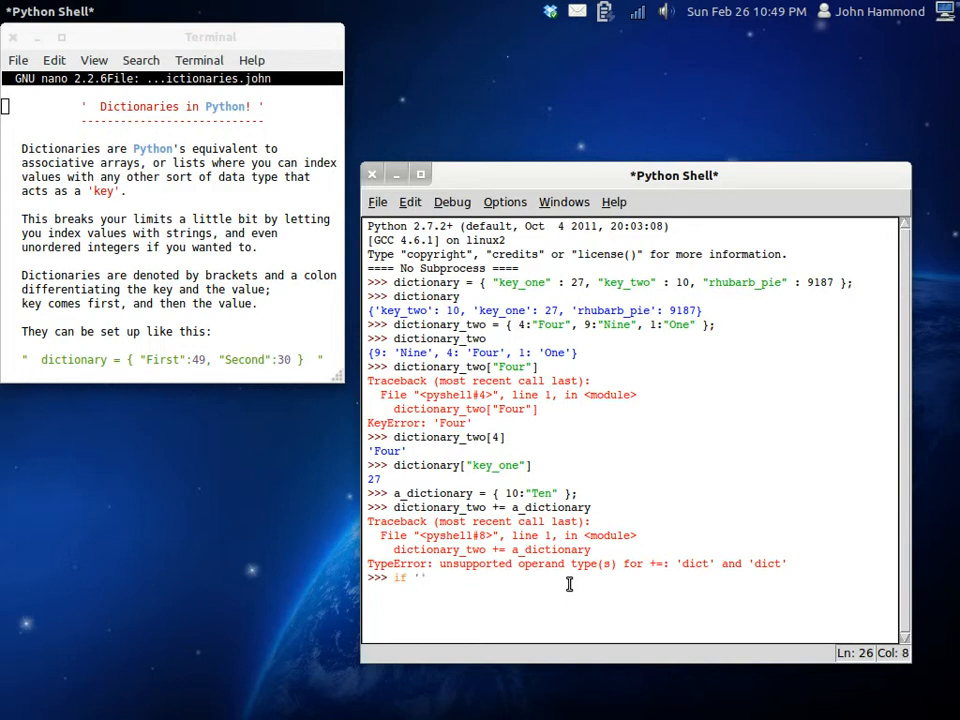
pyautogui.press('Backspace')
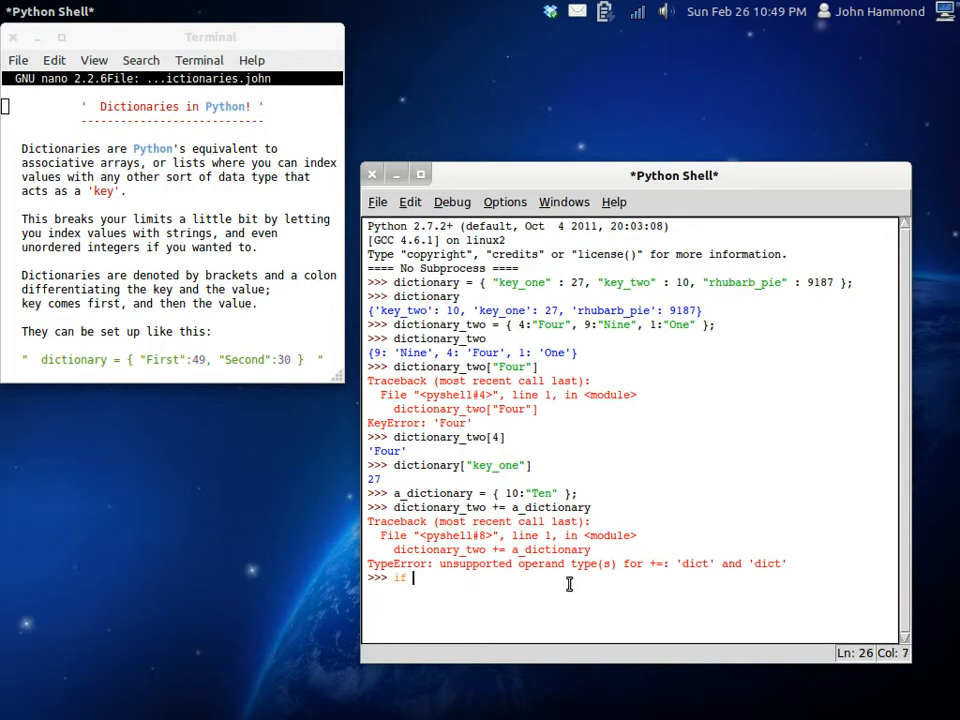
pyautogui.write("'Four'")
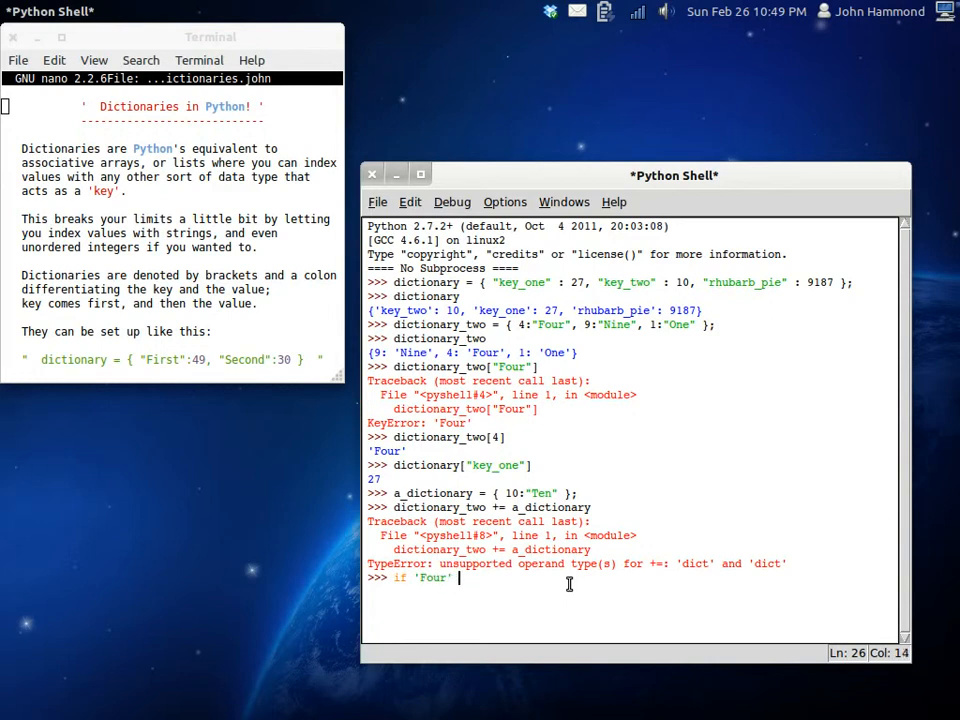
pyautogui.write('in dictionary')
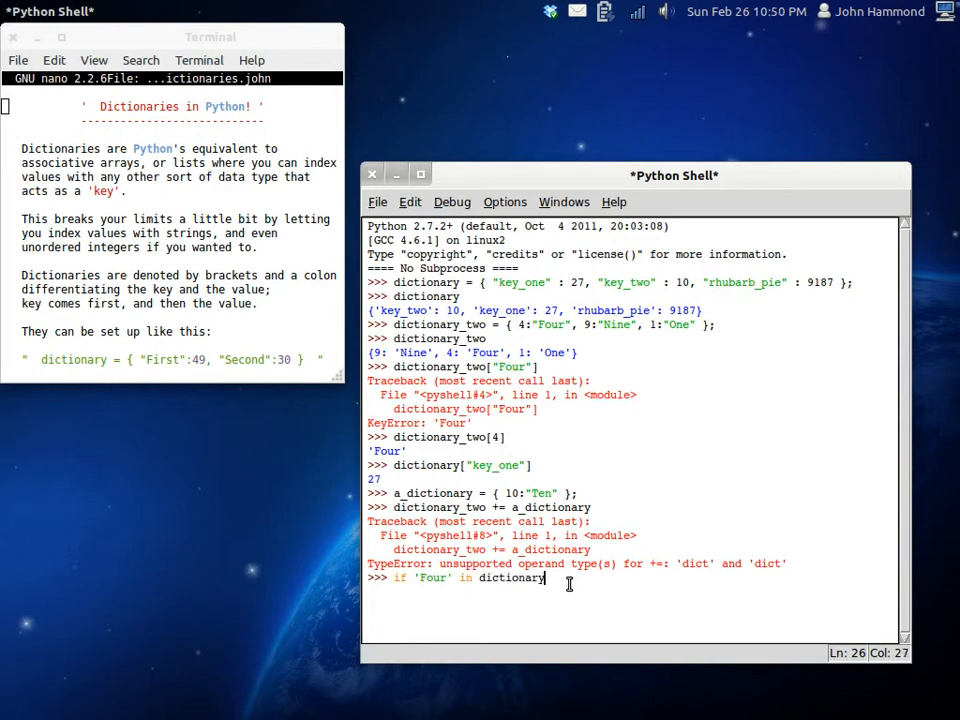
pyautogui.write('_two:')
pyautogui.write("print '")
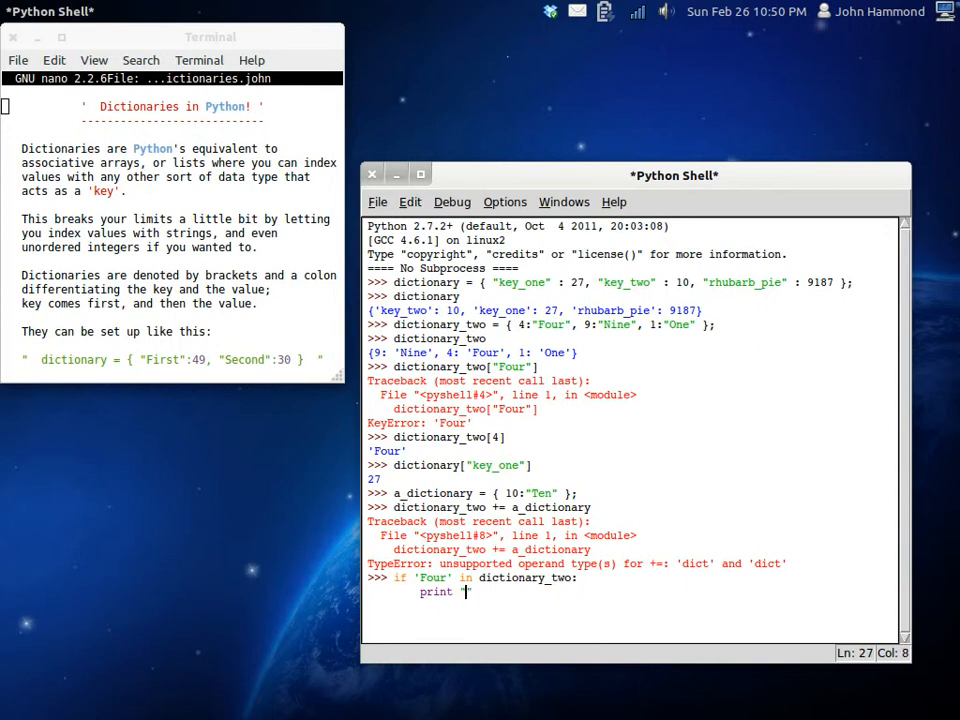
pyautogui.write('Found it!"')
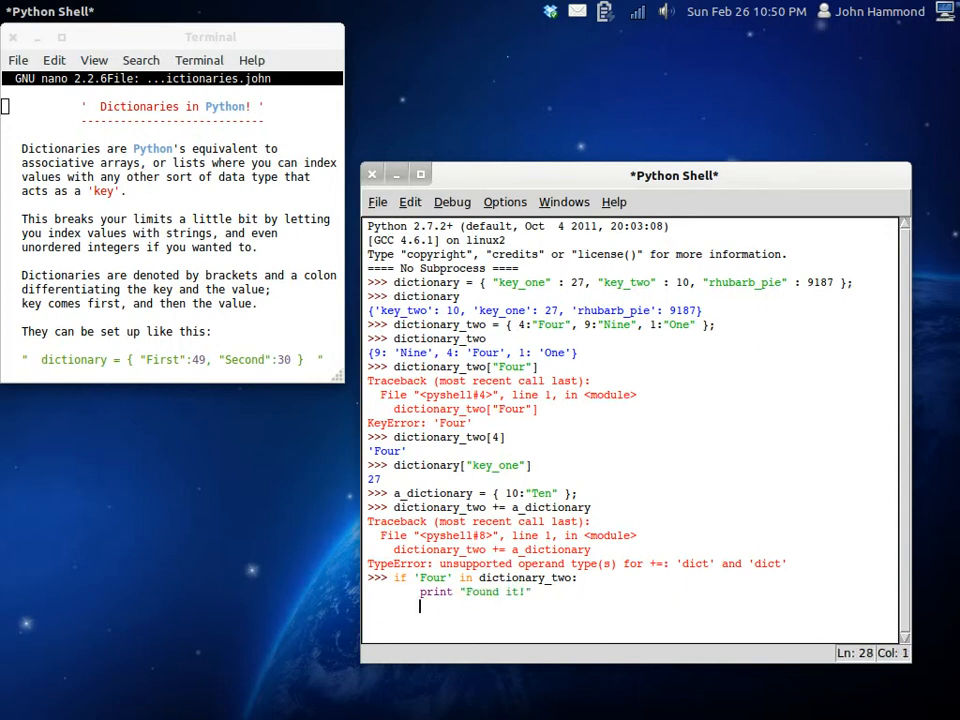
pyautogui.press('Return')
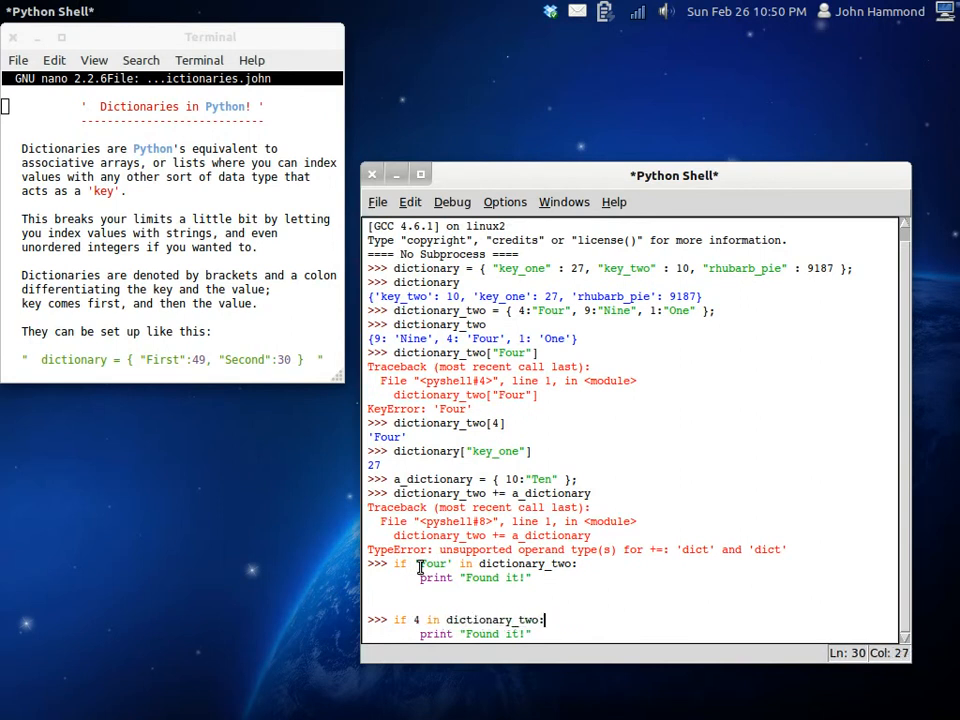
pyautogui.press('Return')
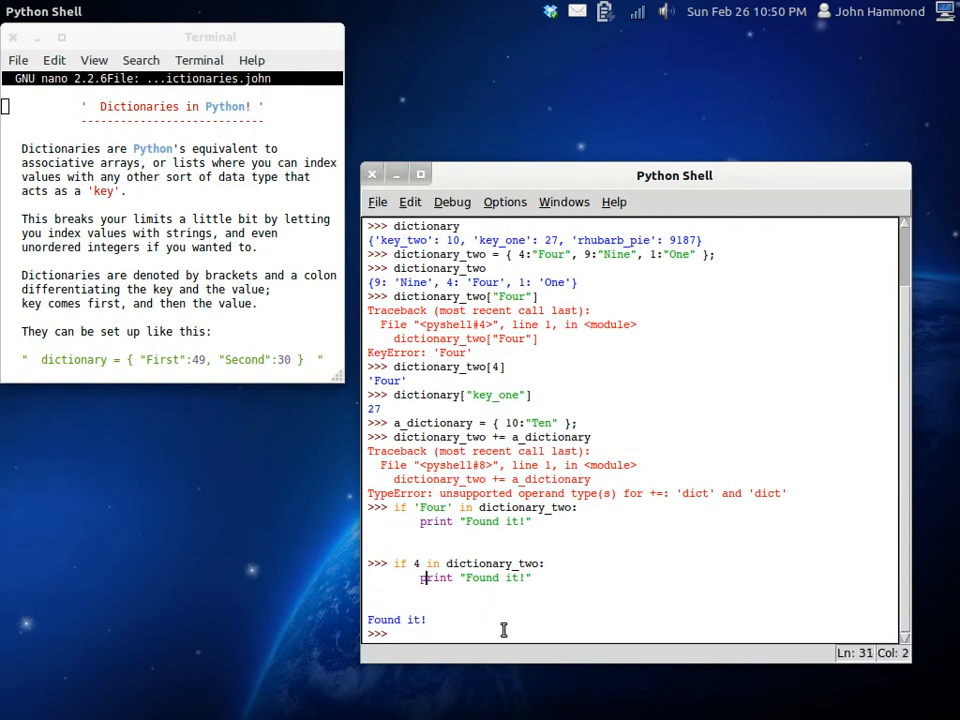
# Run if 'Four' in dictionary_two.itervalues(): print "Found it".
pyautogui.write('if')
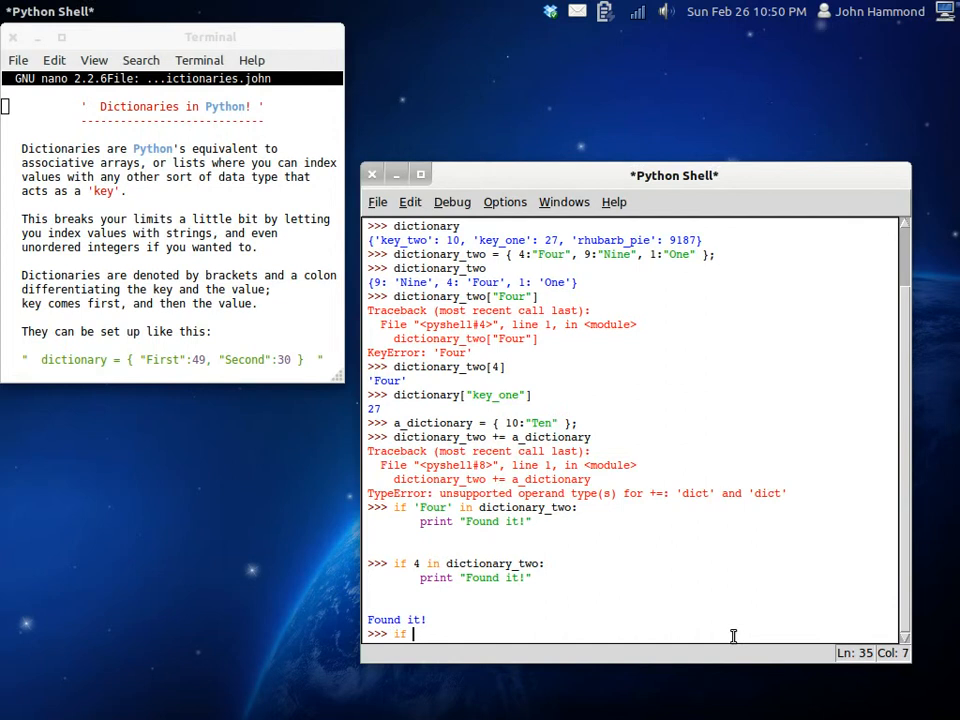
pyautogui.write("'")
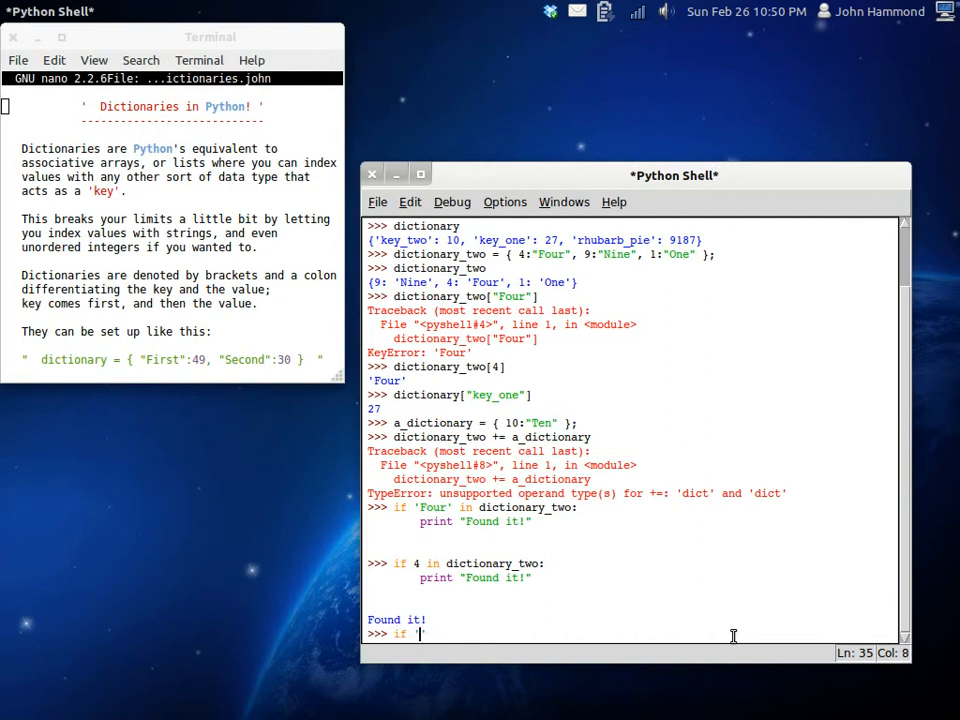
pyautogui.write("Four'")
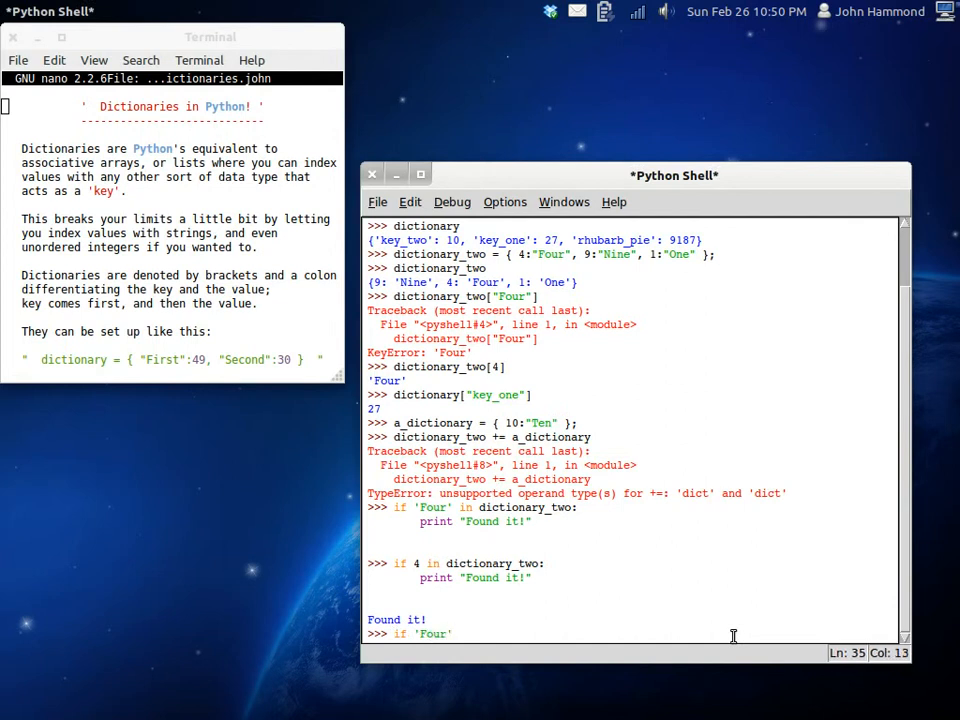
pyautogui.write('in dictionary_two.itervalues(): #{')
pyautogui.write('#}')
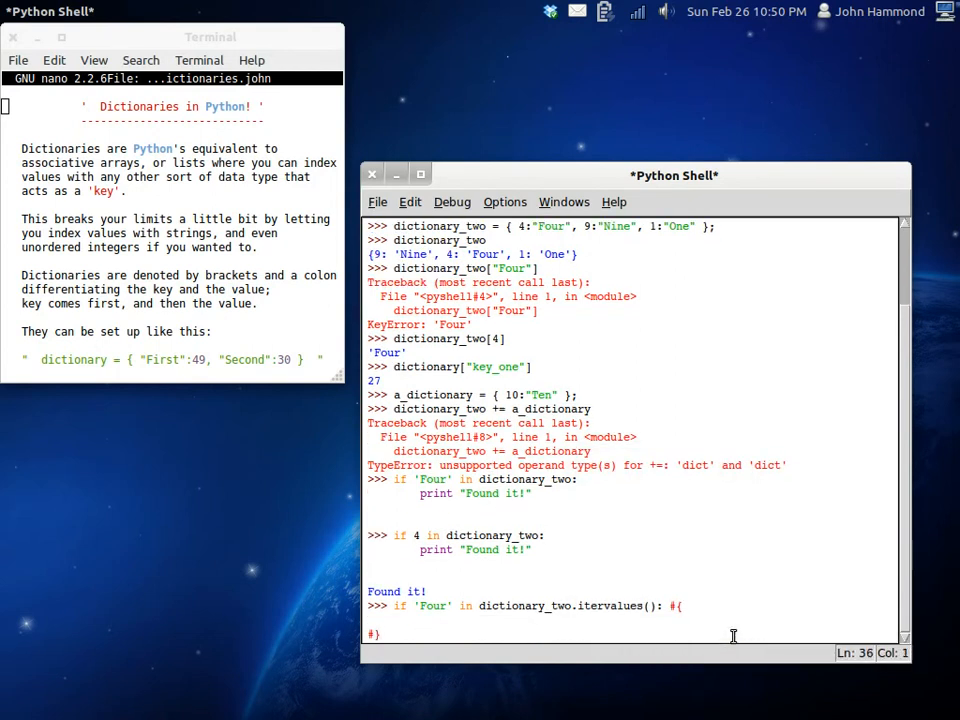
pyautogui.write('print "Found it')
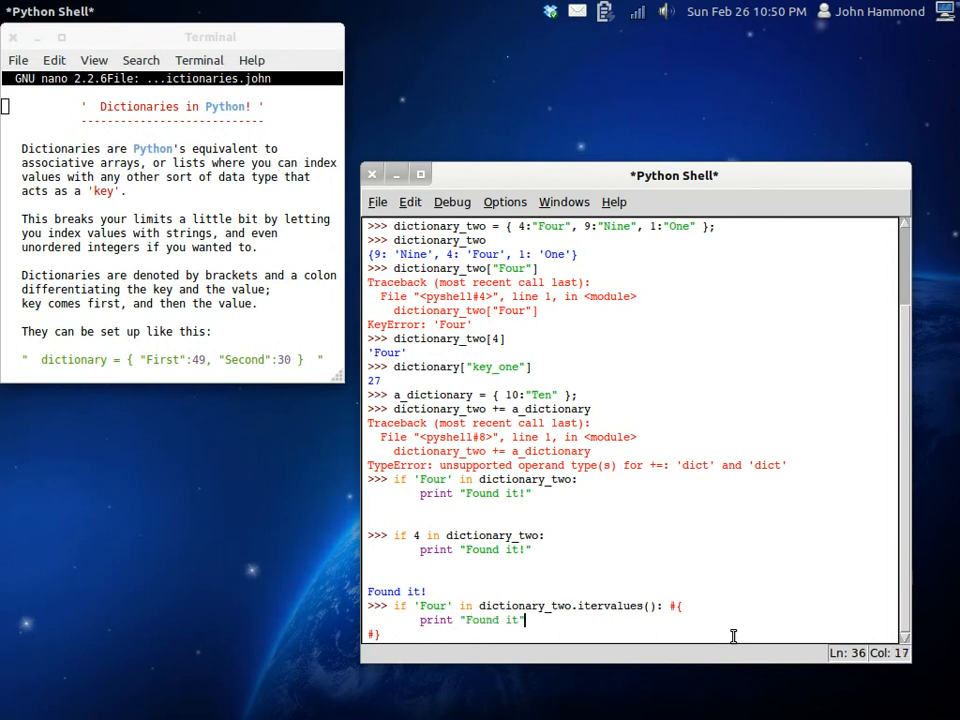
pyautogui.press('Return')
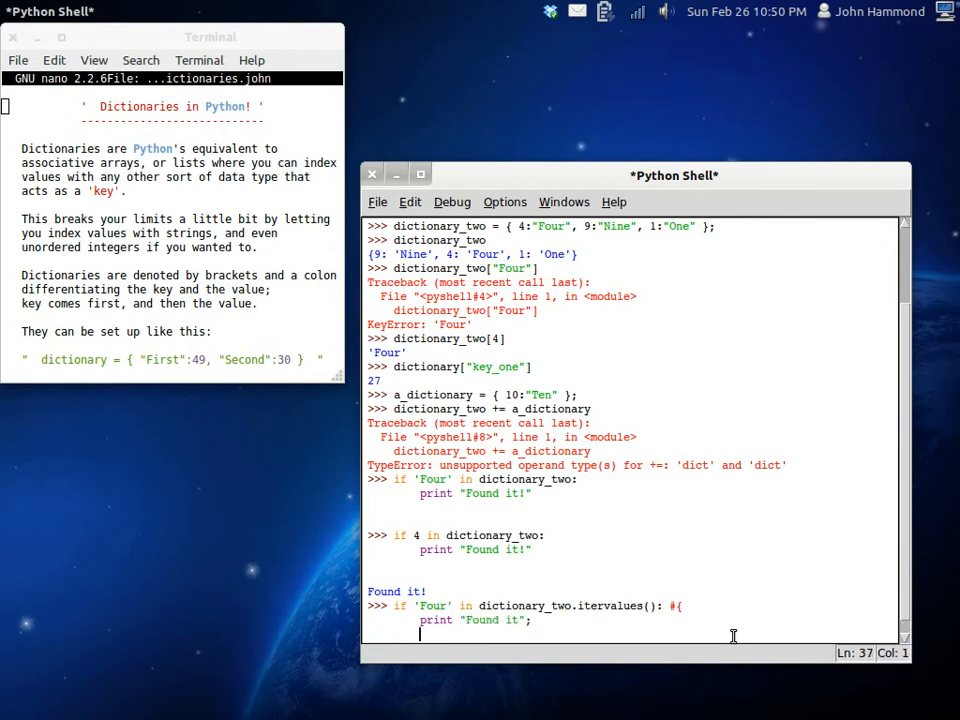
pyautogui.press('Return')
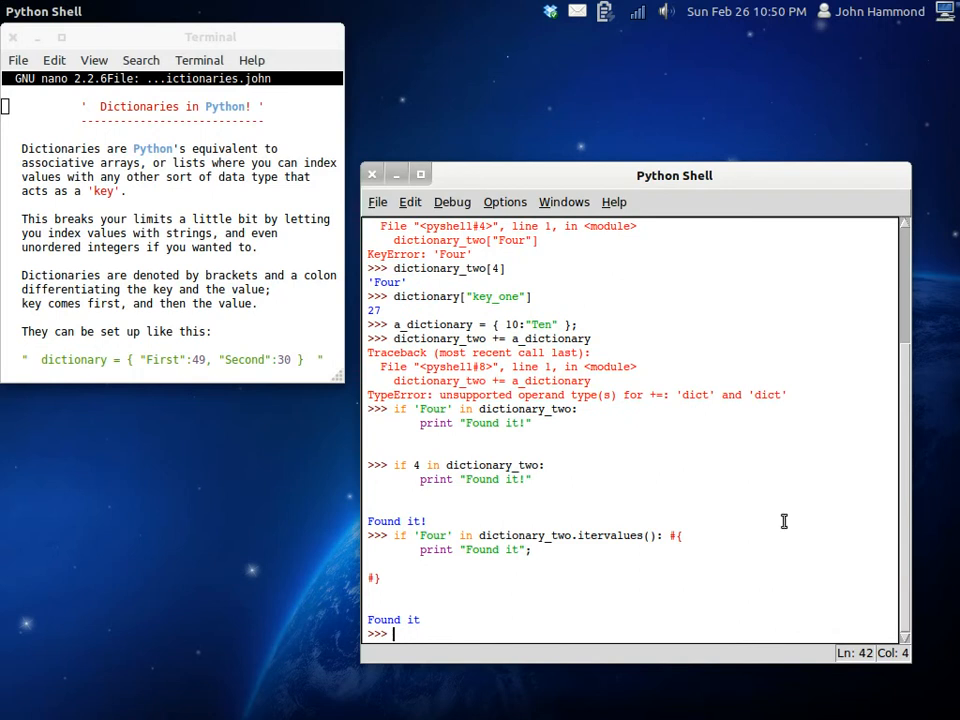
pyautogui.doubleClick(611, 535)
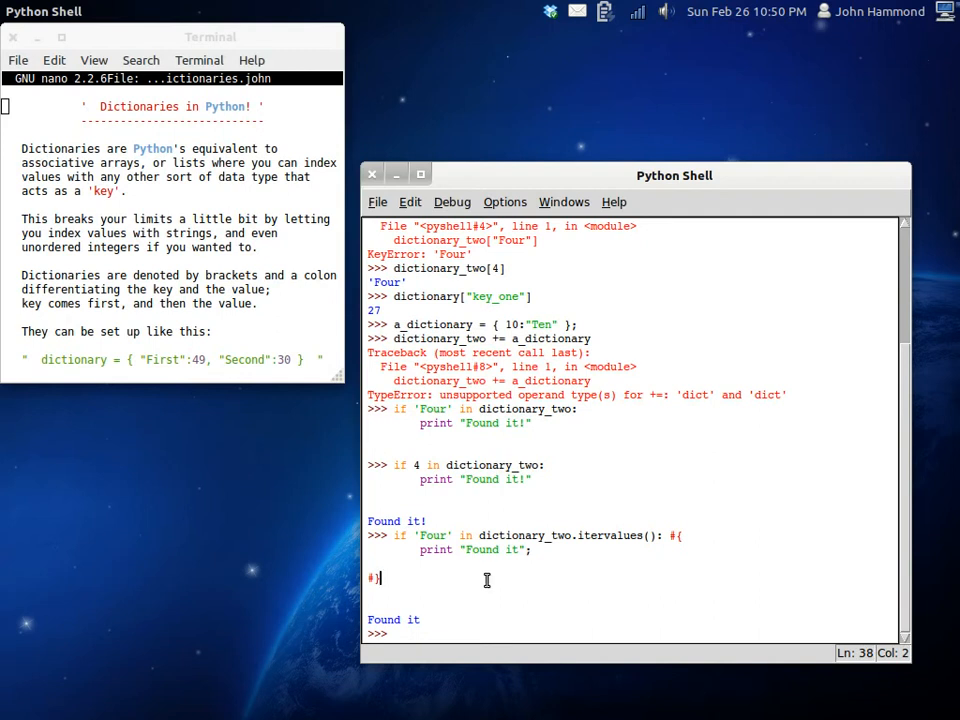
pyautogui.press('Return')
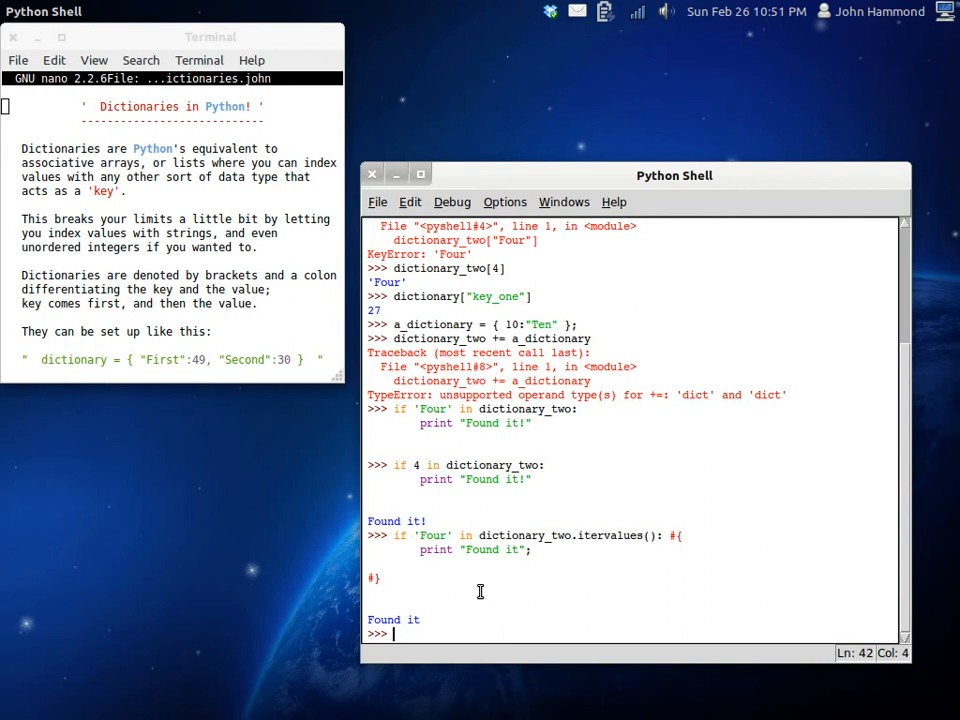
pyautogui.moveTo(468, 437)
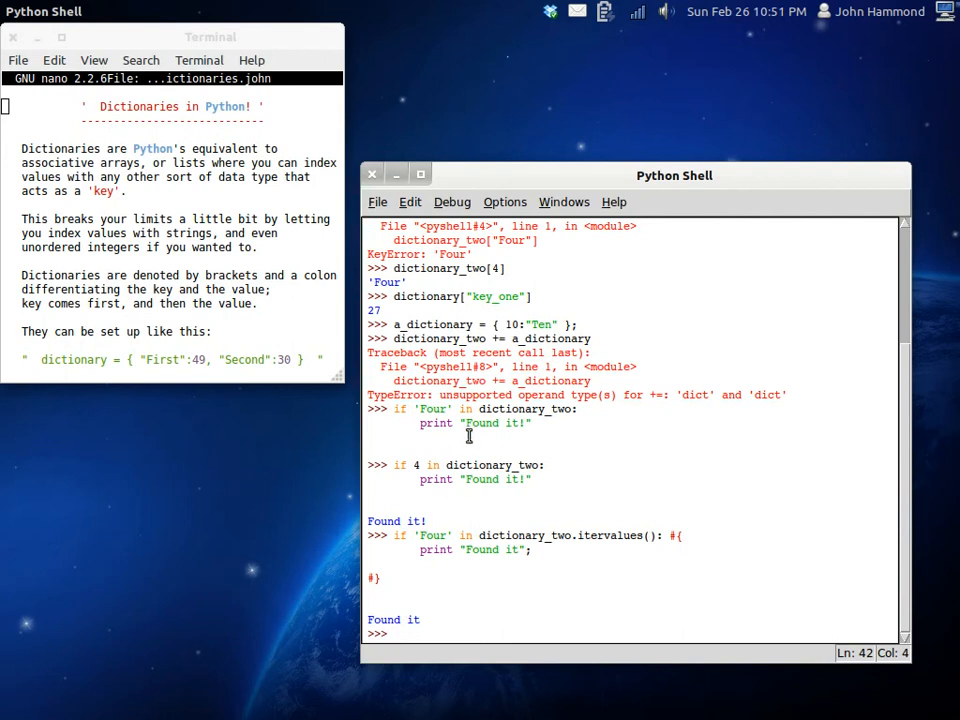